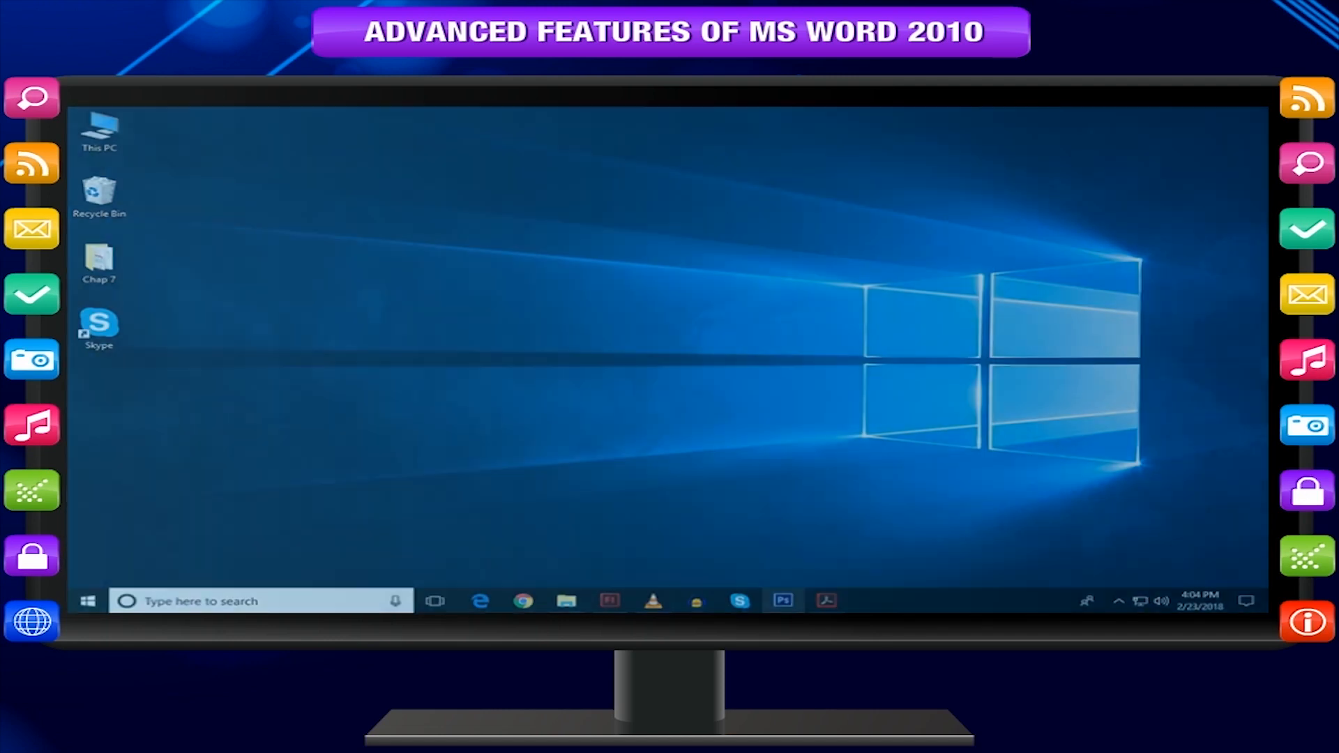
# Launch Microsoft Word 2010 with a new blank document.
pyautogui.click(196, 158)
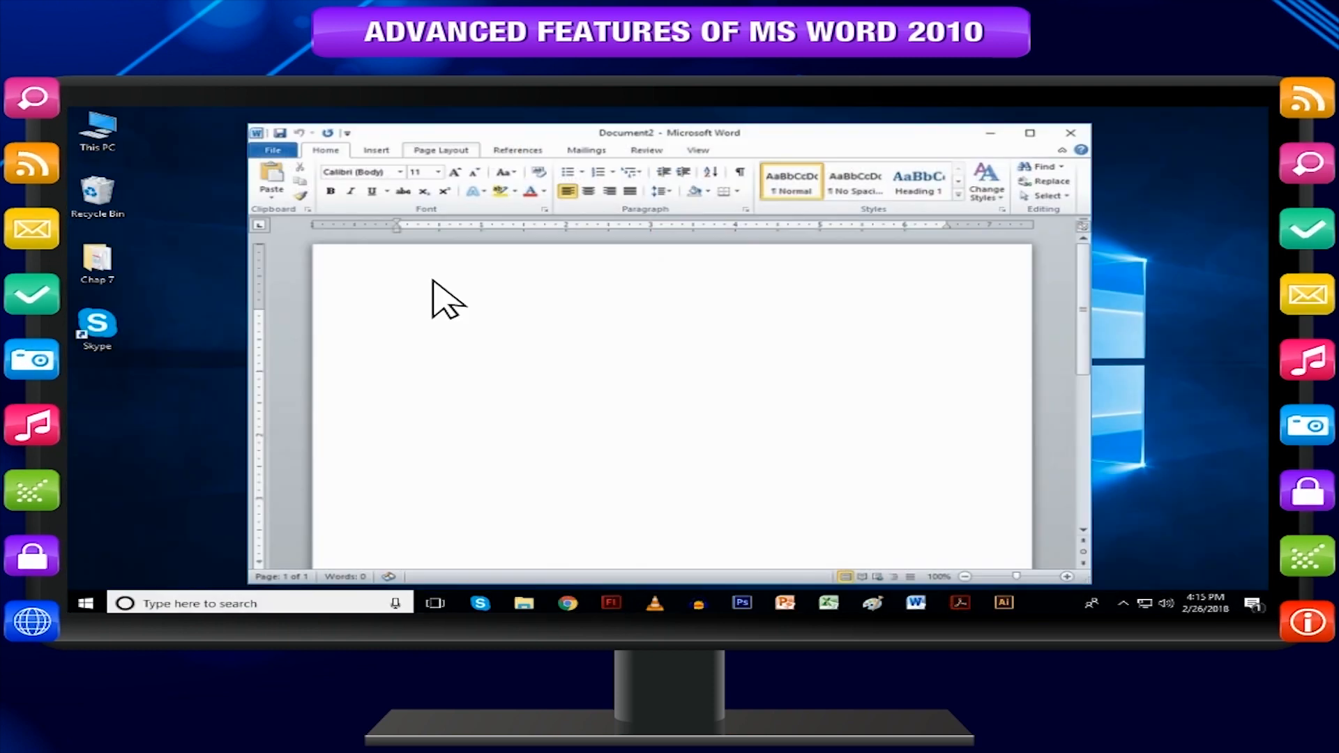
pyautogui.moveTo(443, 248)
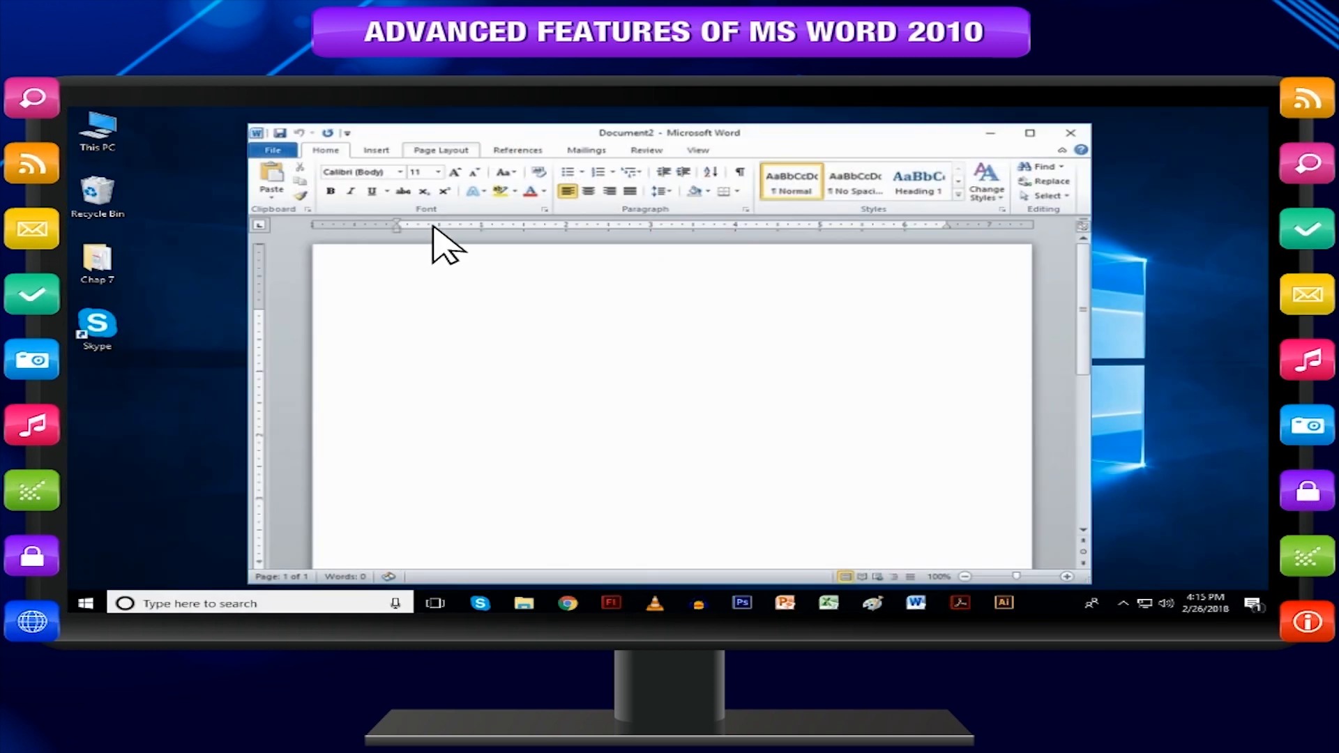
# Show the Custom Margins page setup with 1-inch margins and the Apply to list.
pyautogui.click(441, 150)
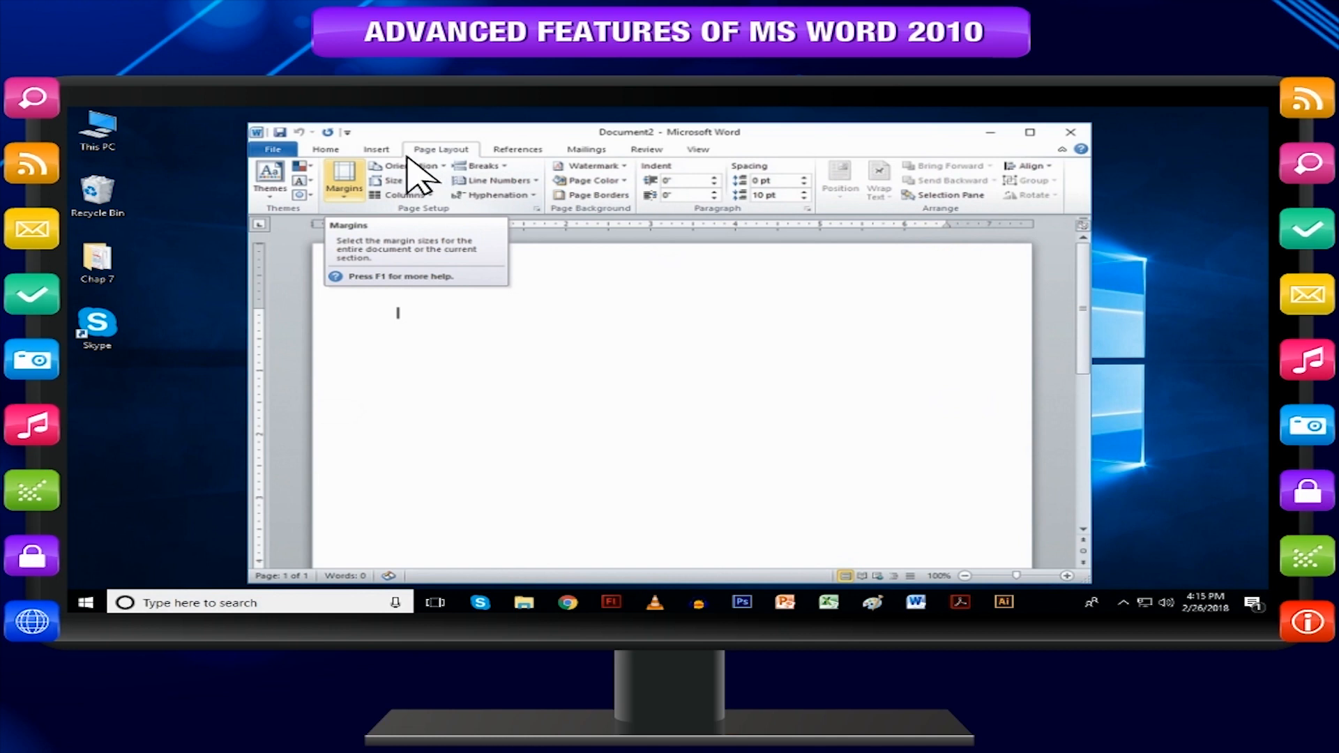
pyautogui.click(345, 180)
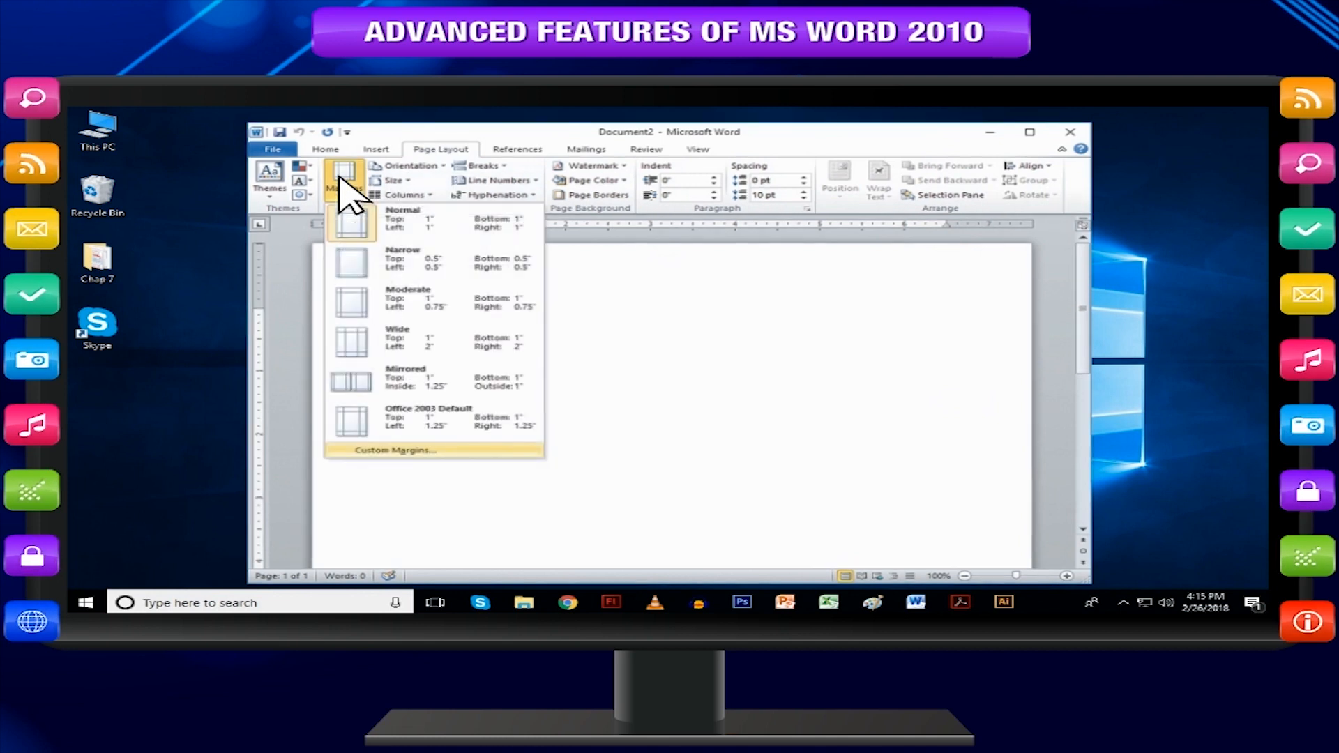
pyautogui.moveTo(452, 466)
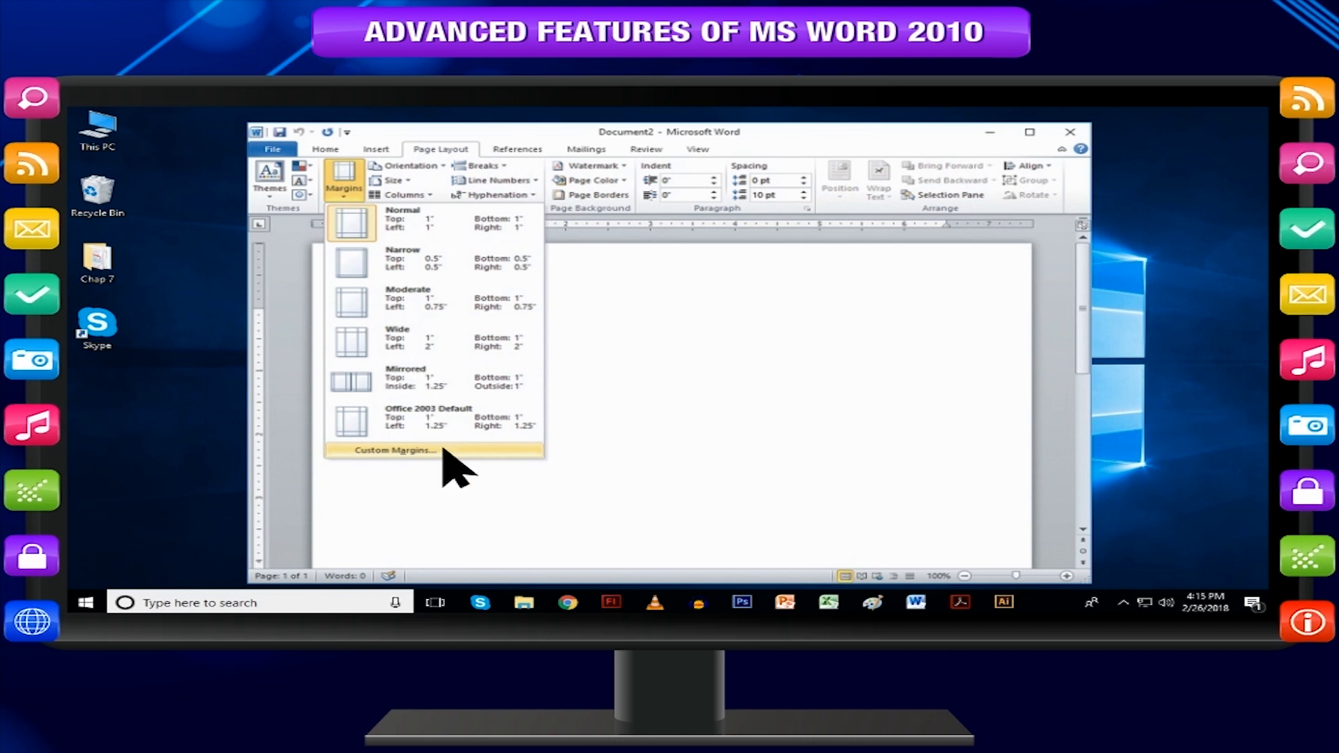
pyautogui.click(392, 451)
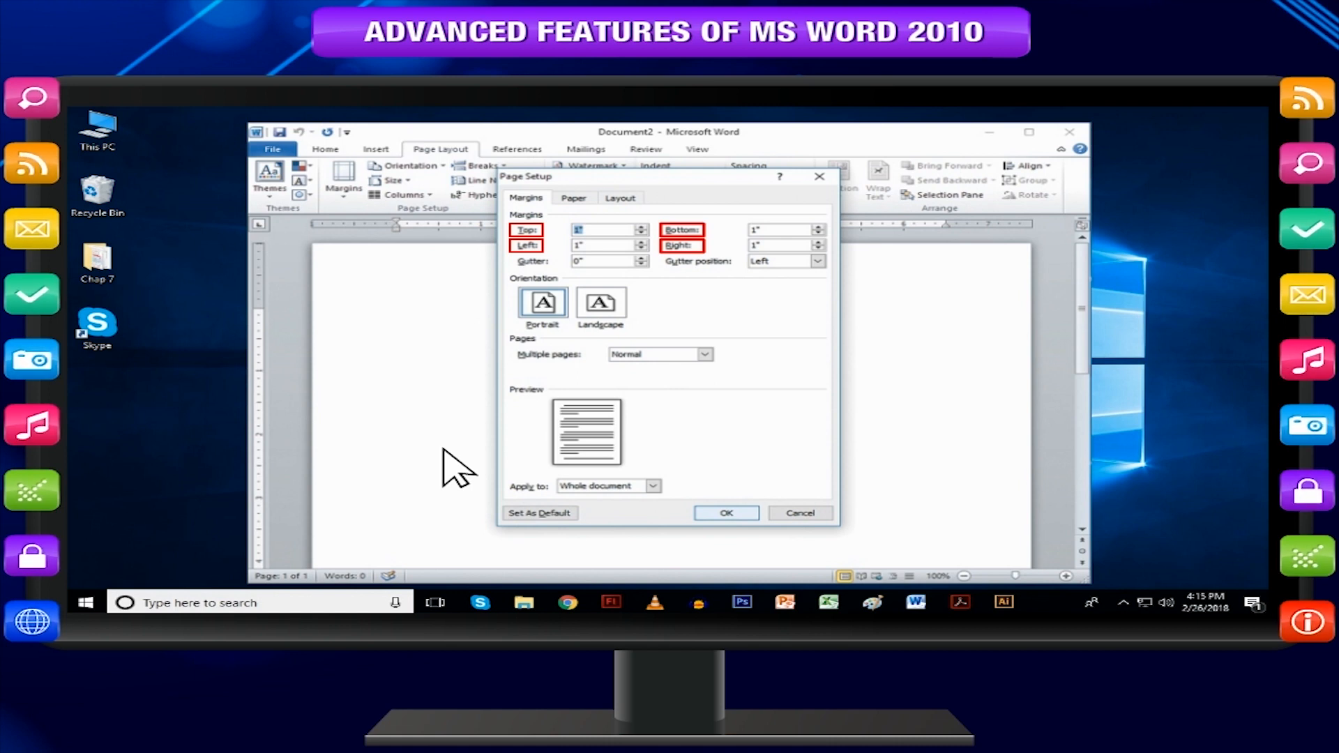
pyautogui.click(653, 486)
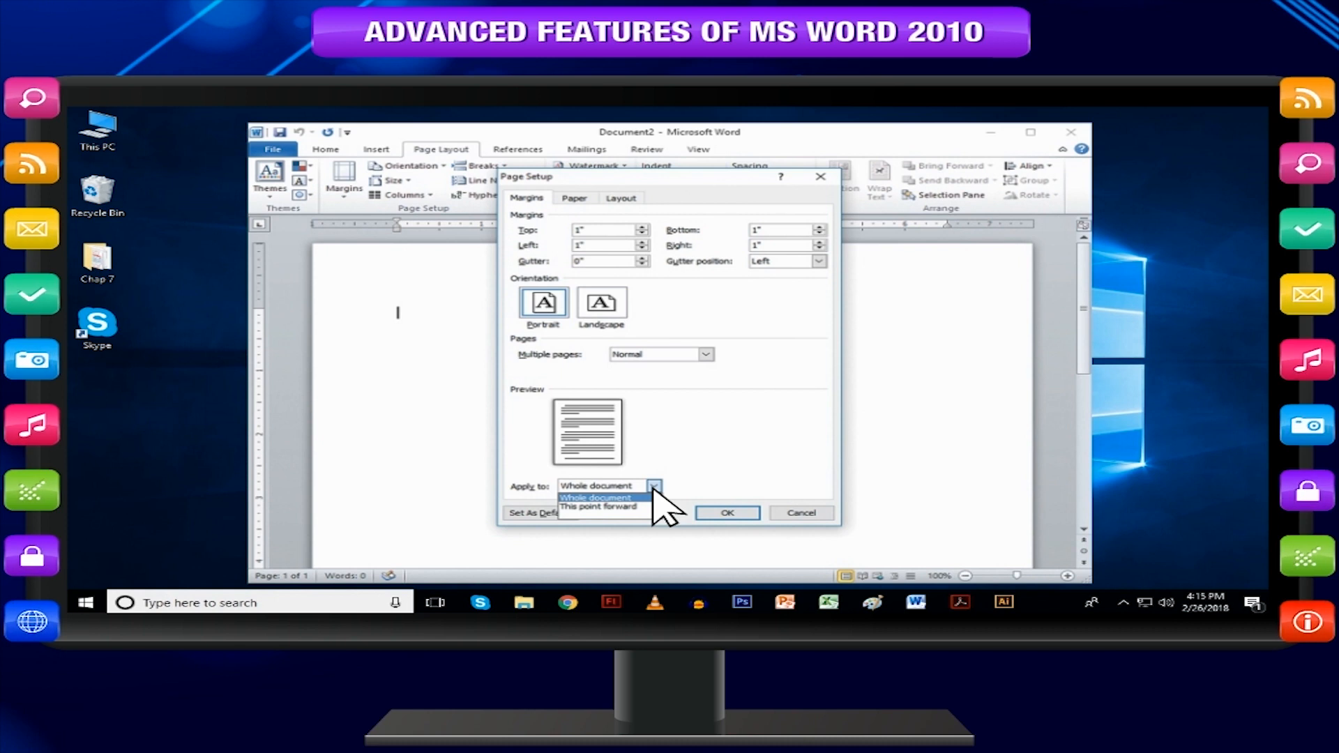
pyautogui.moveTo(648, 512)
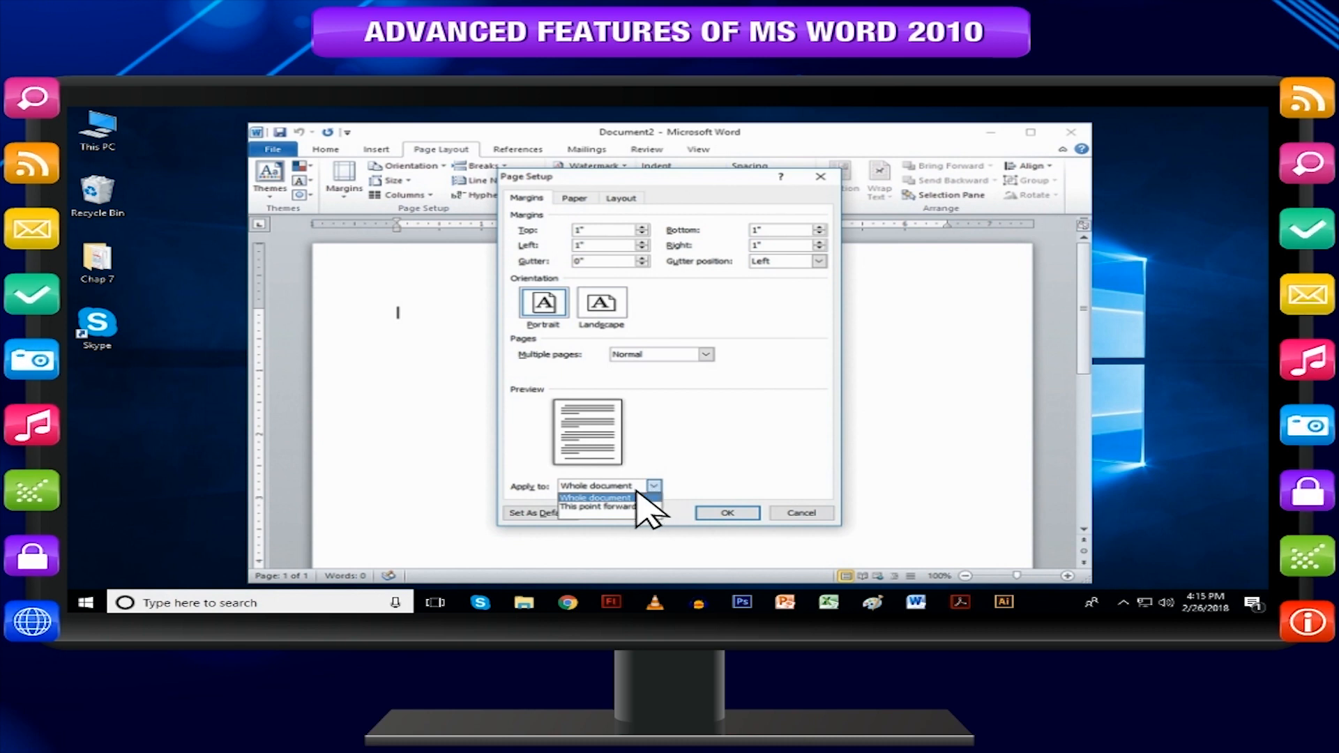
pyautogui.moveTo(721, 521)
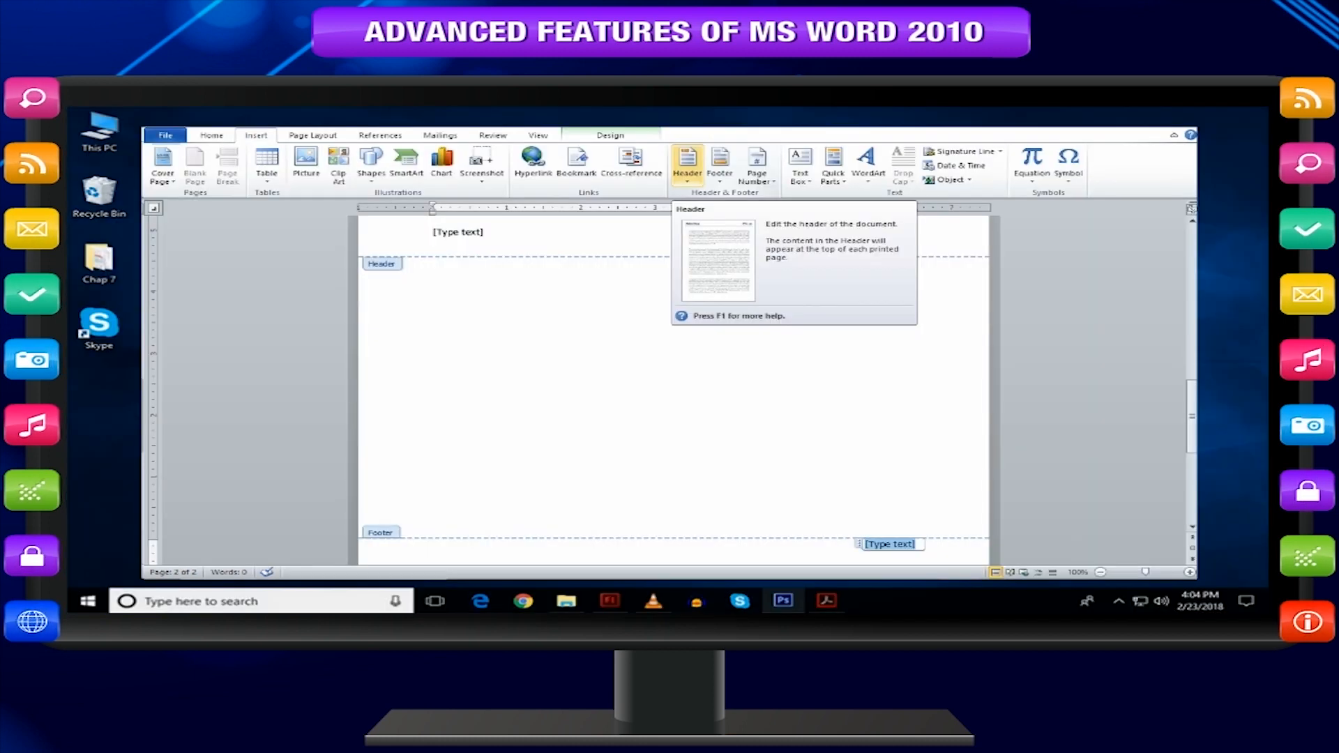
pyautogui.moveTo(720, 165)
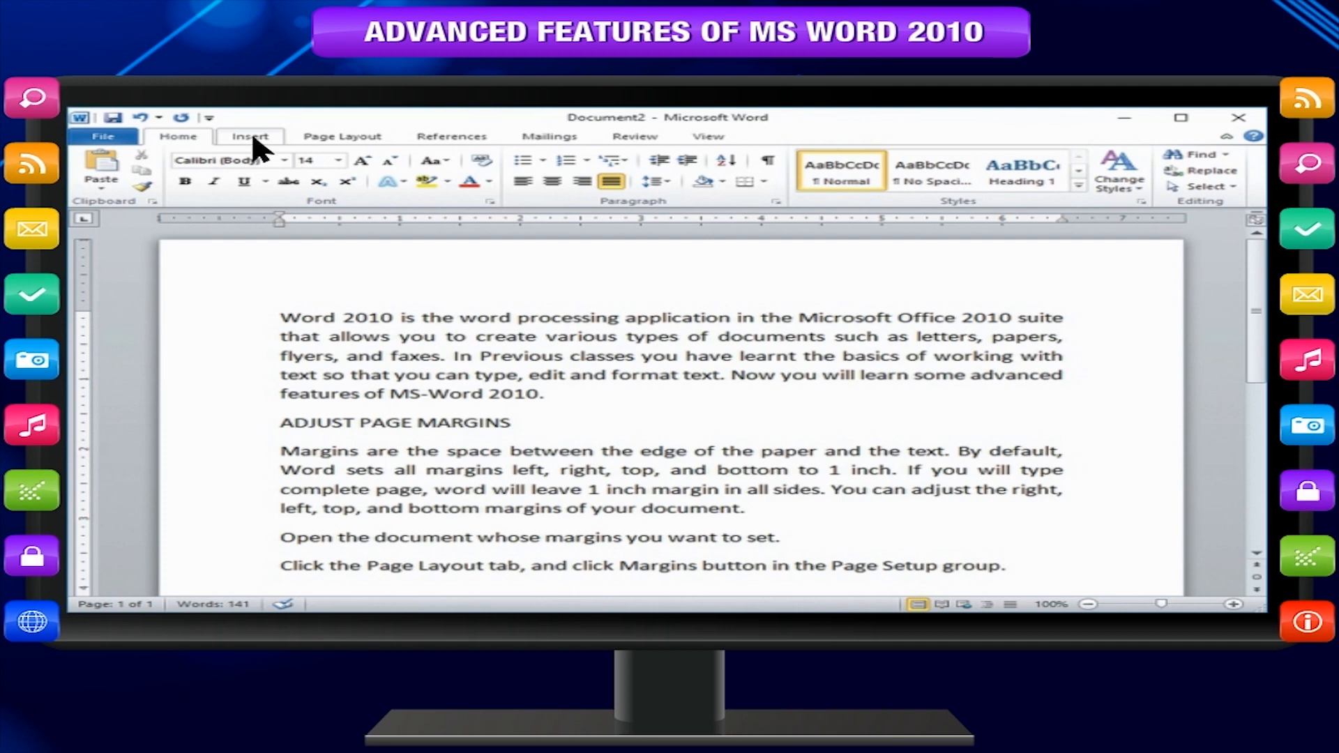
# Add the header 'ADVANCED FEATURESOF MS WORD 2010' and finish header editing.
pyautogui.click(250, 135)
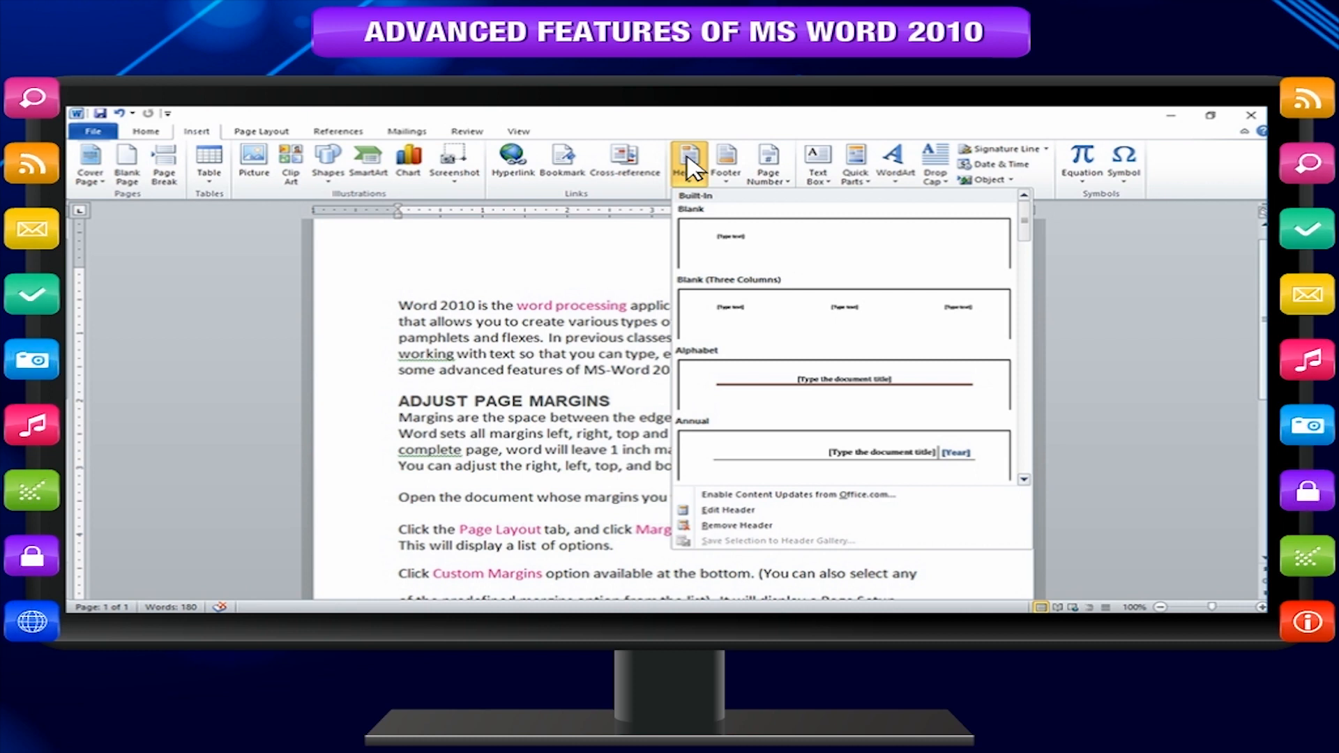
pyautogui.moveTo(724, 226)
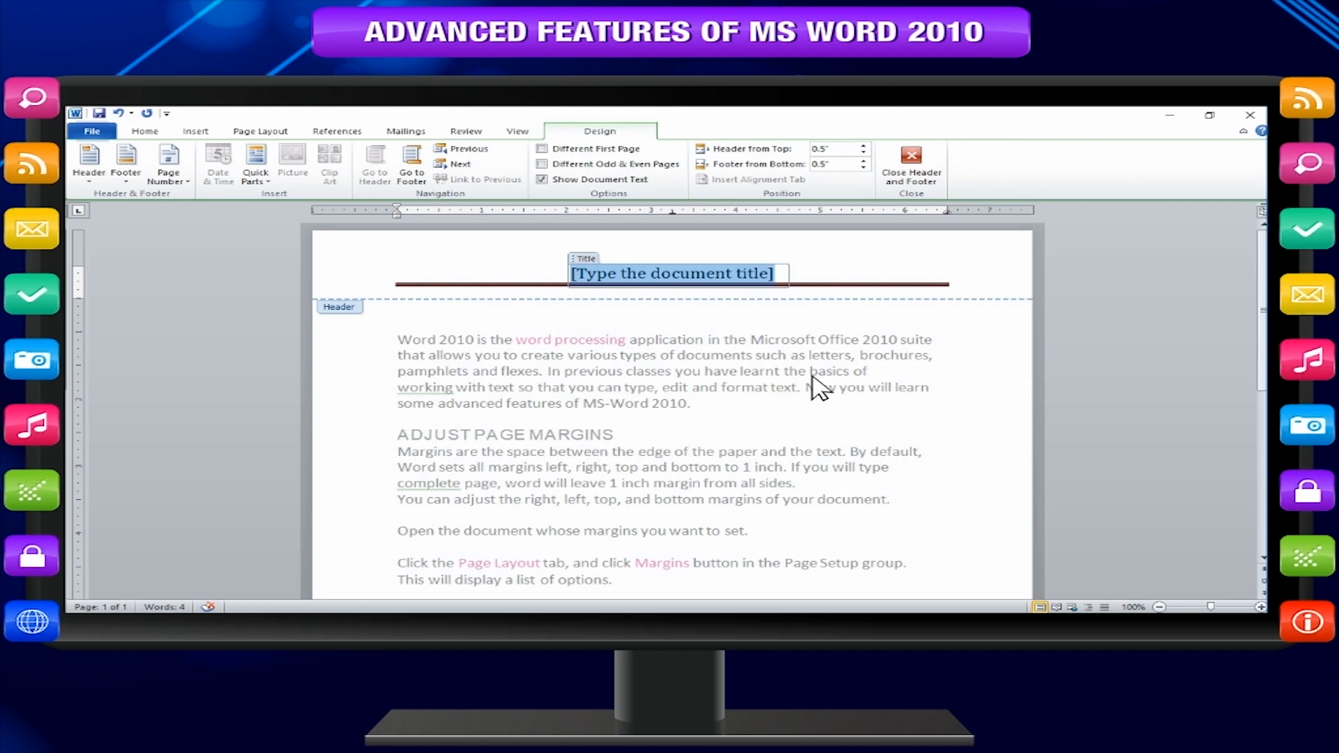
pyautogui.moveTo(901, 209)
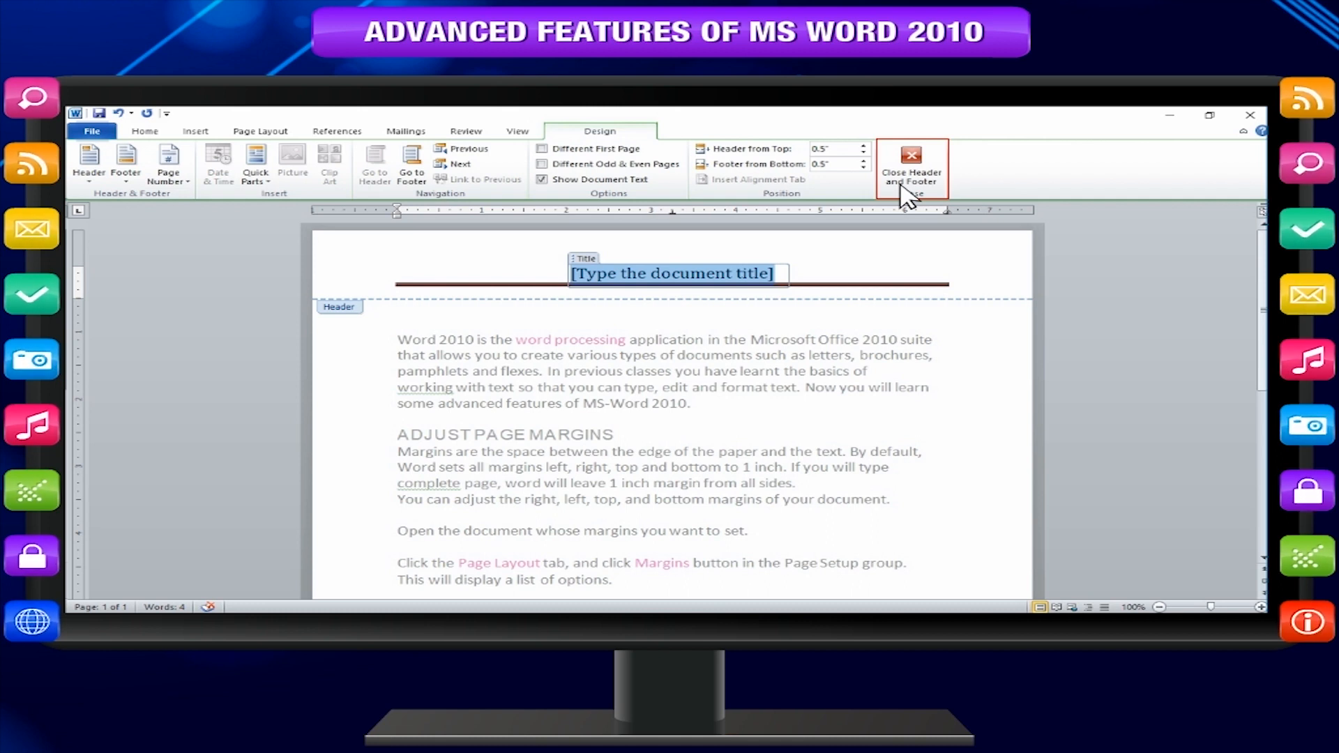
pyautogui.write('ADVANCED FEATURESOF MS WORD 2010')
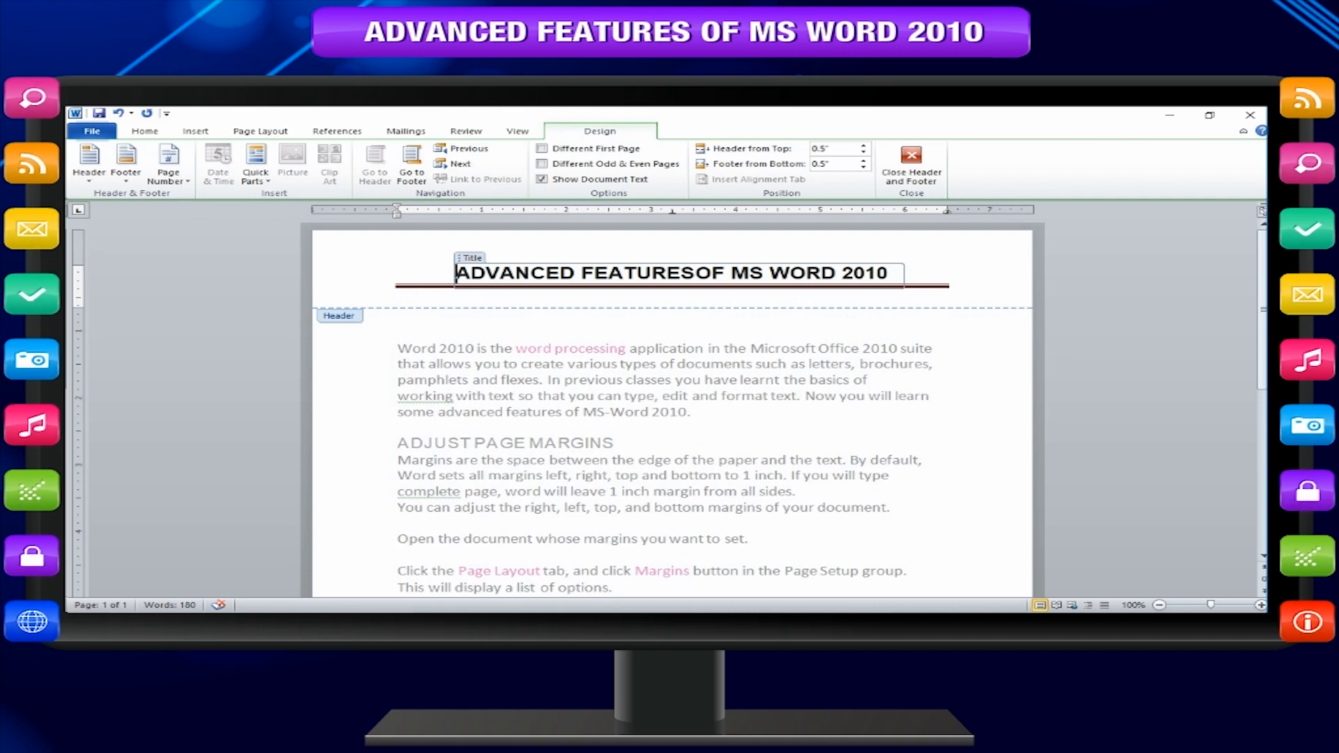
pyautogui.click(911, 166)
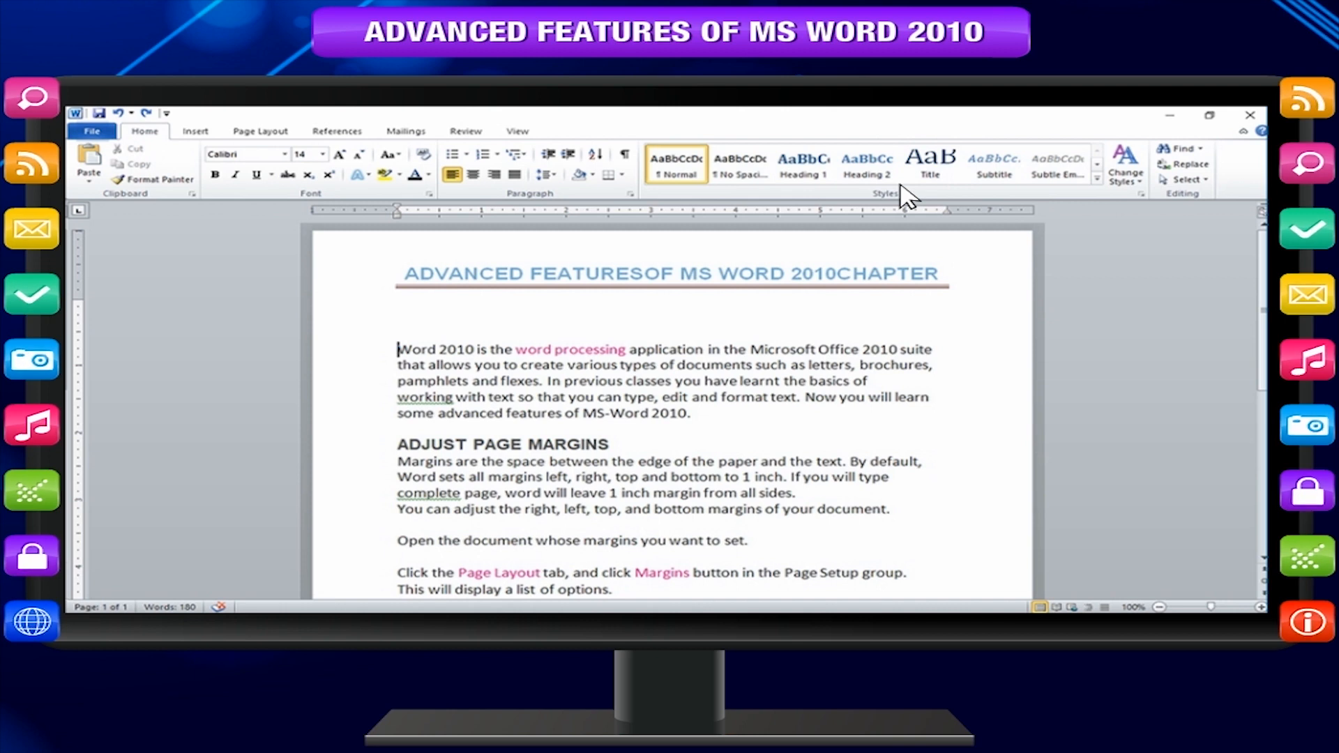
# Browse the footer designs, then return to editing the page header.
pyautogui.click(722, 161)
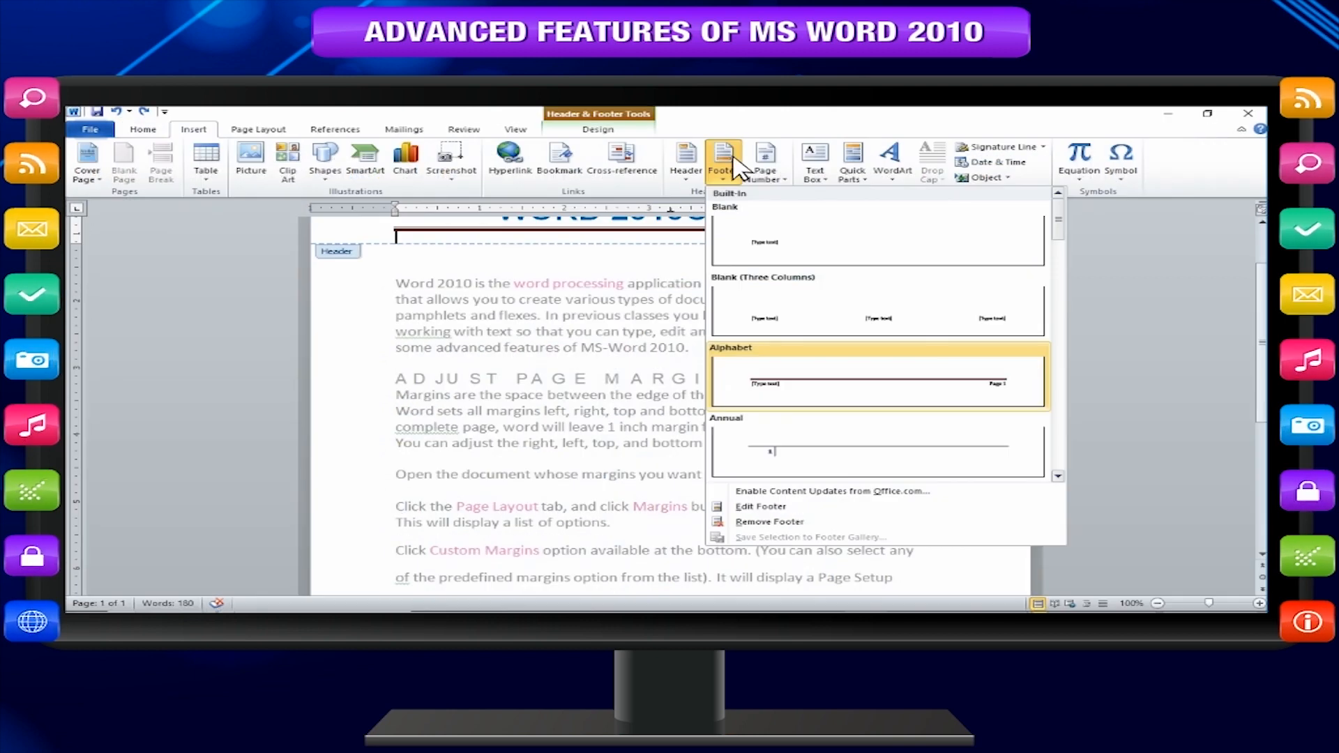
pyautogui.click(877, 379)
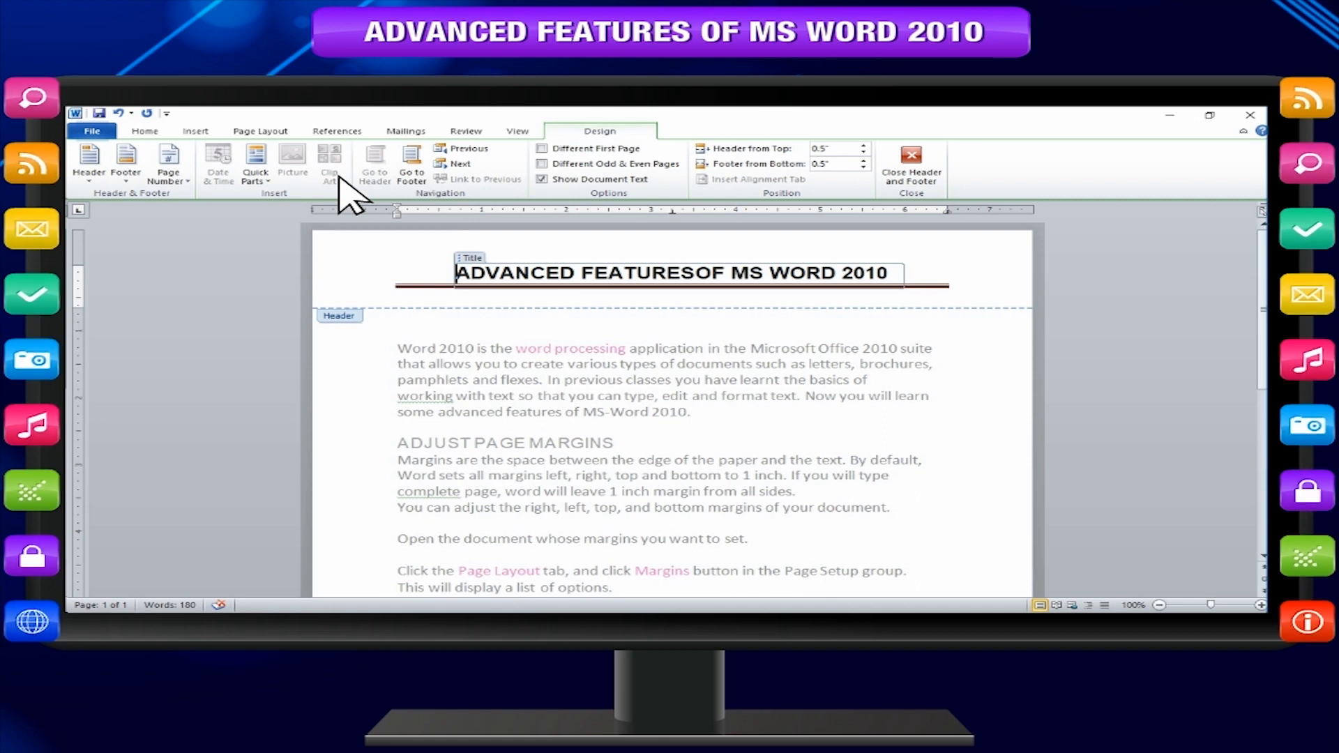
pyautogui.moveTo(295, 171)
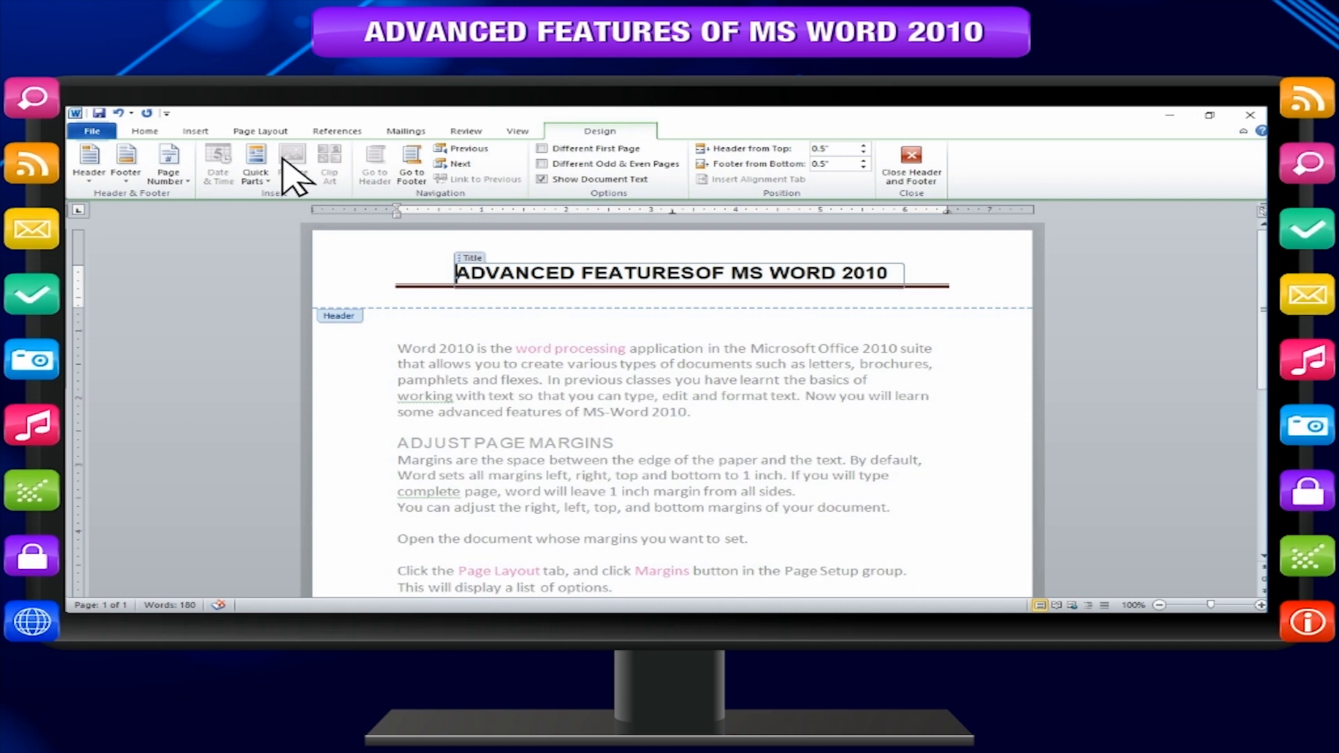
# Reopen the existing header via Edit Header, then enter Edit Footer mode.
pyautogui.click(688, 161)
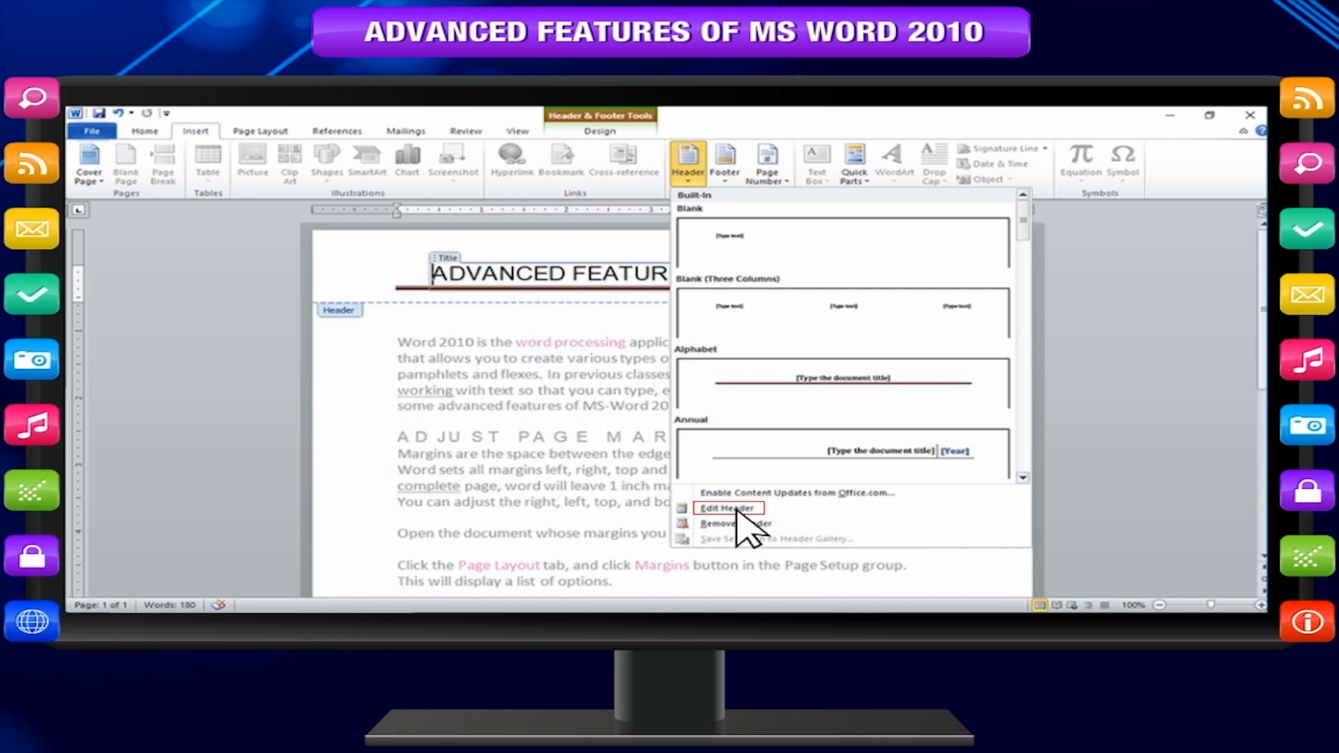
pyautogui.click(724, 508)
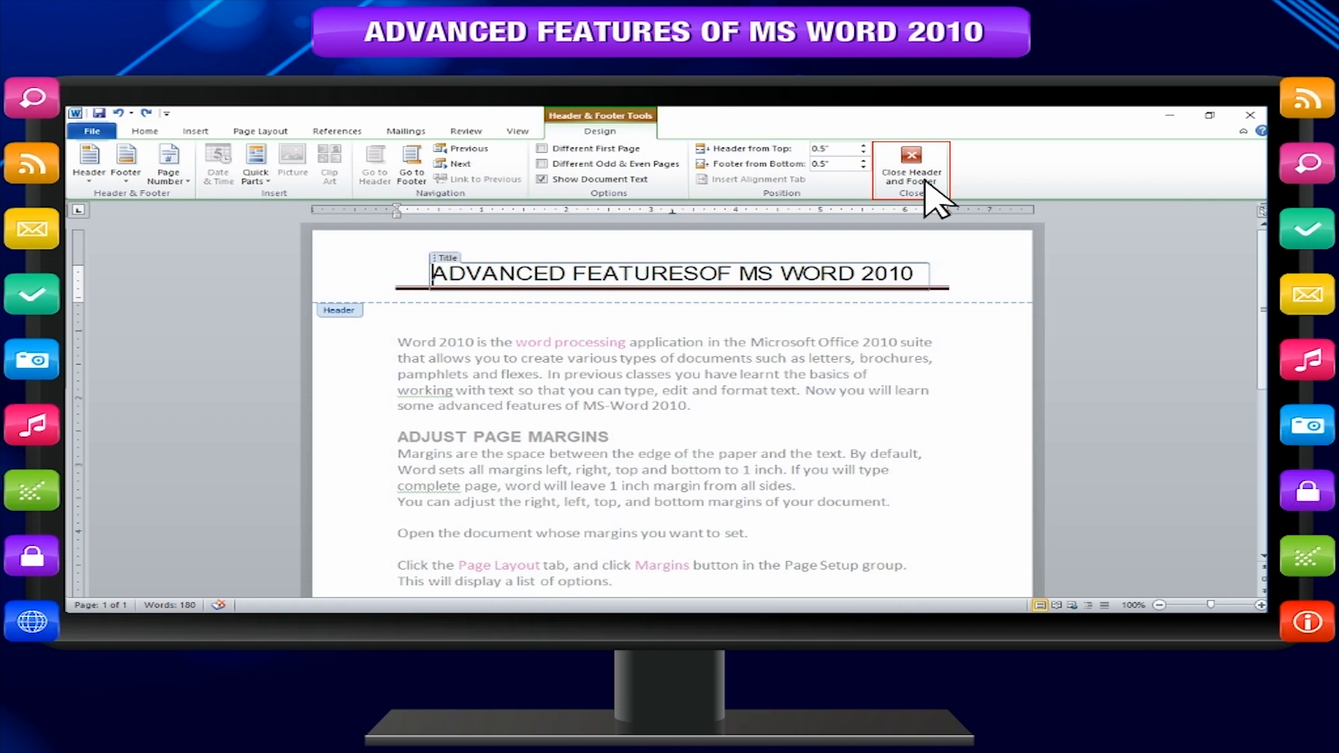
pyautogui.click(723, 162)
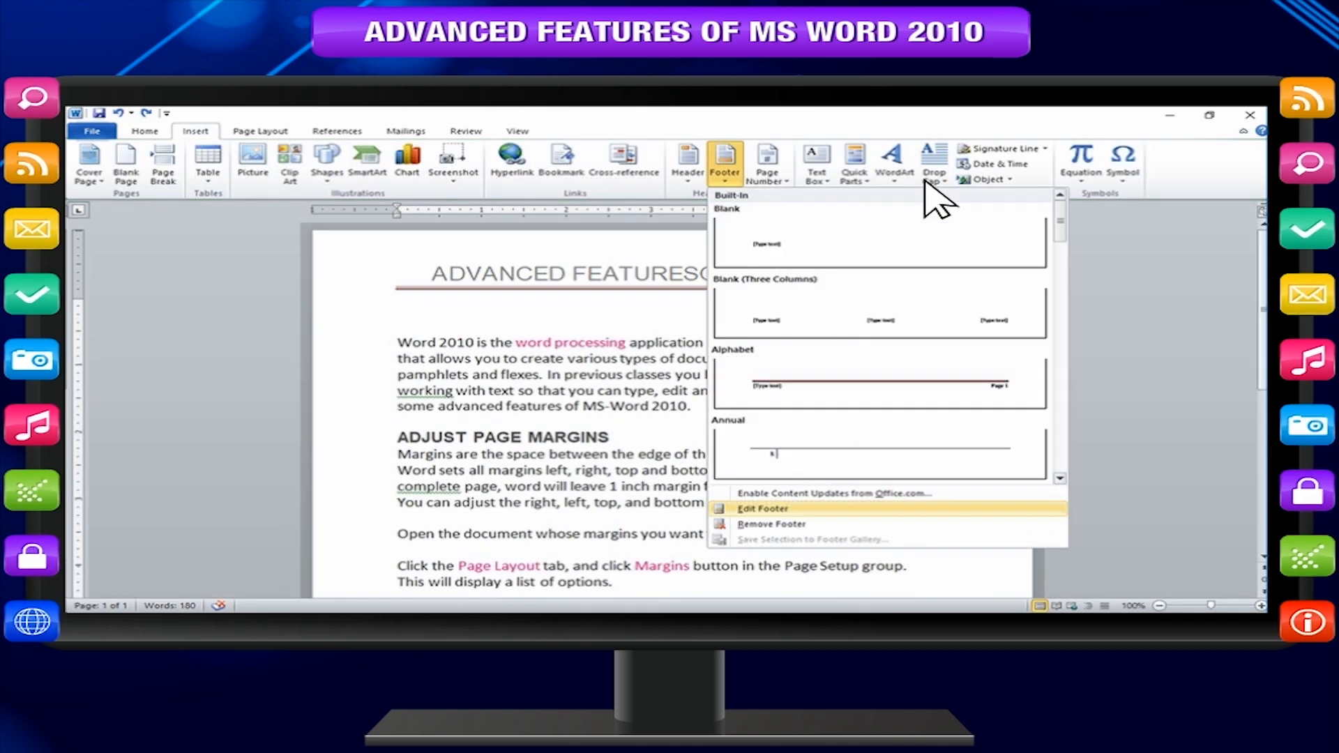
pyautogui.click(762, 508)
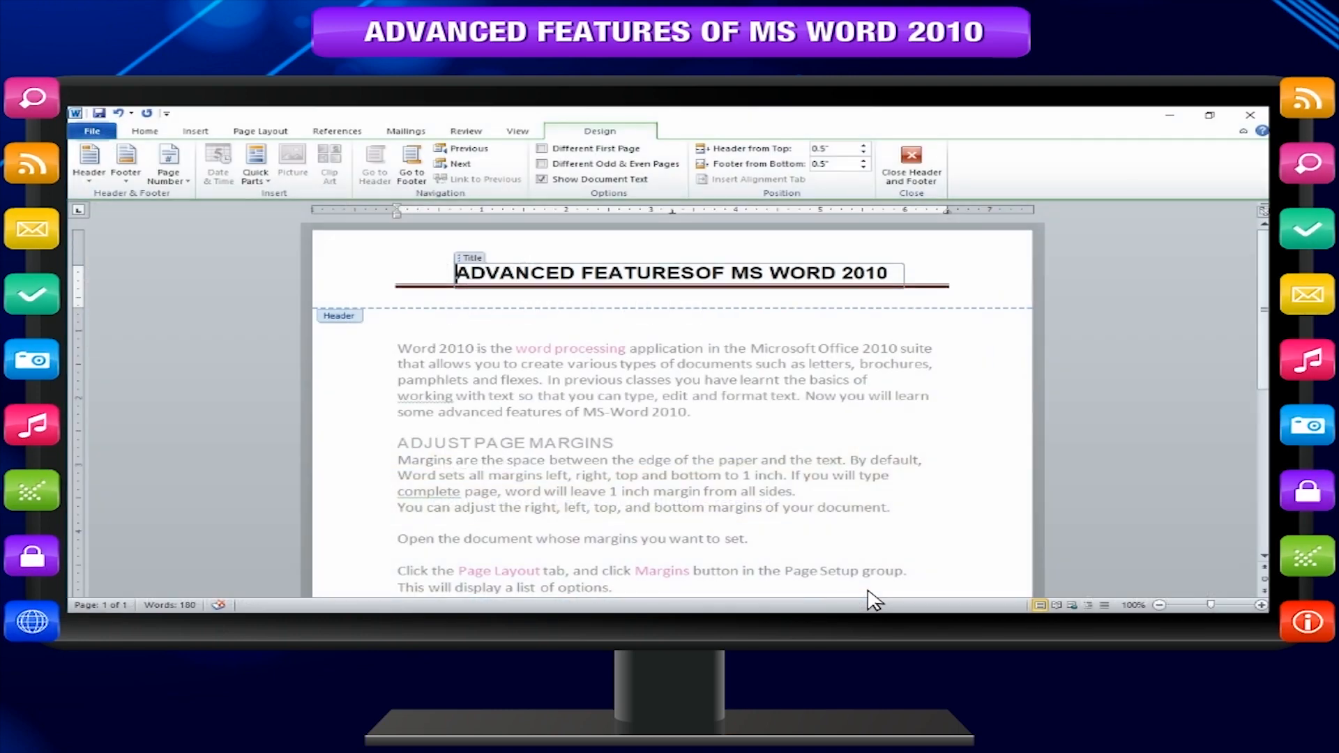
pyautogui.click(778, 307)
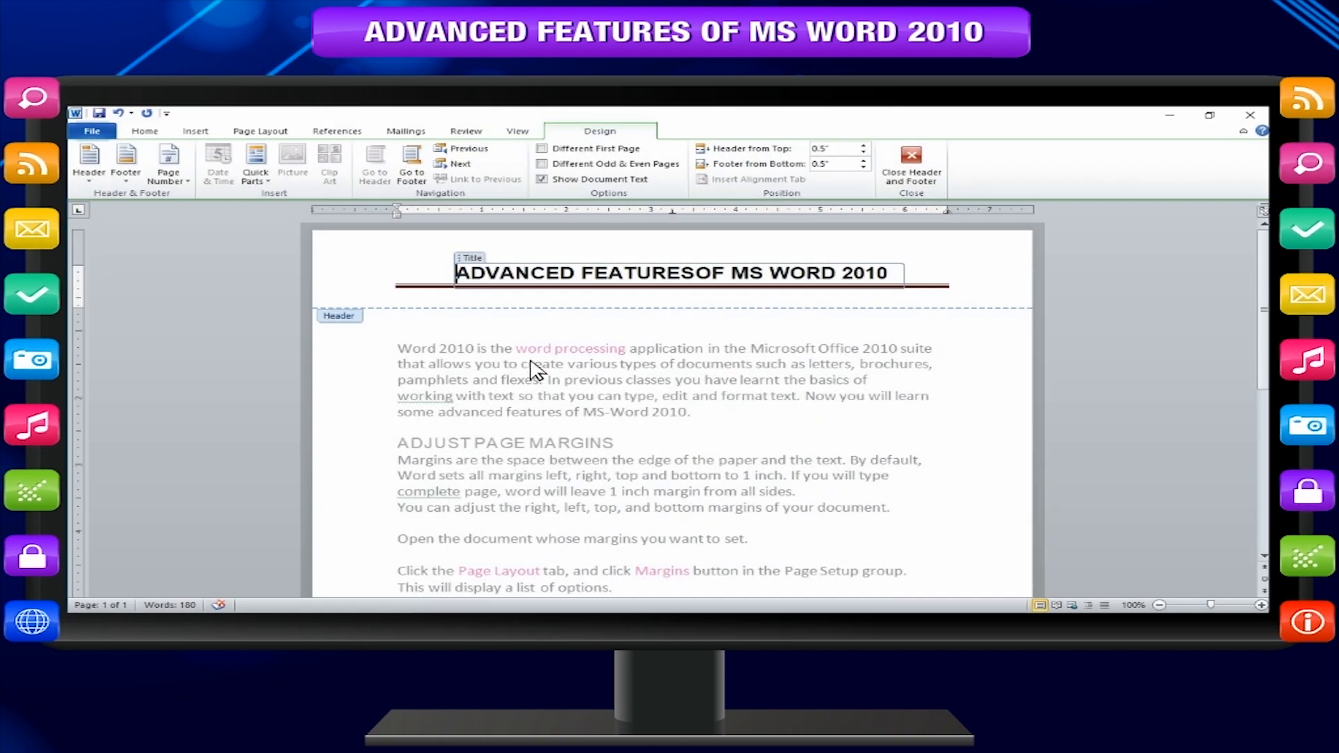
# Insert a centred Plain Number 2 page number at the bottom of the page.
pyautogui.click(767, 162)
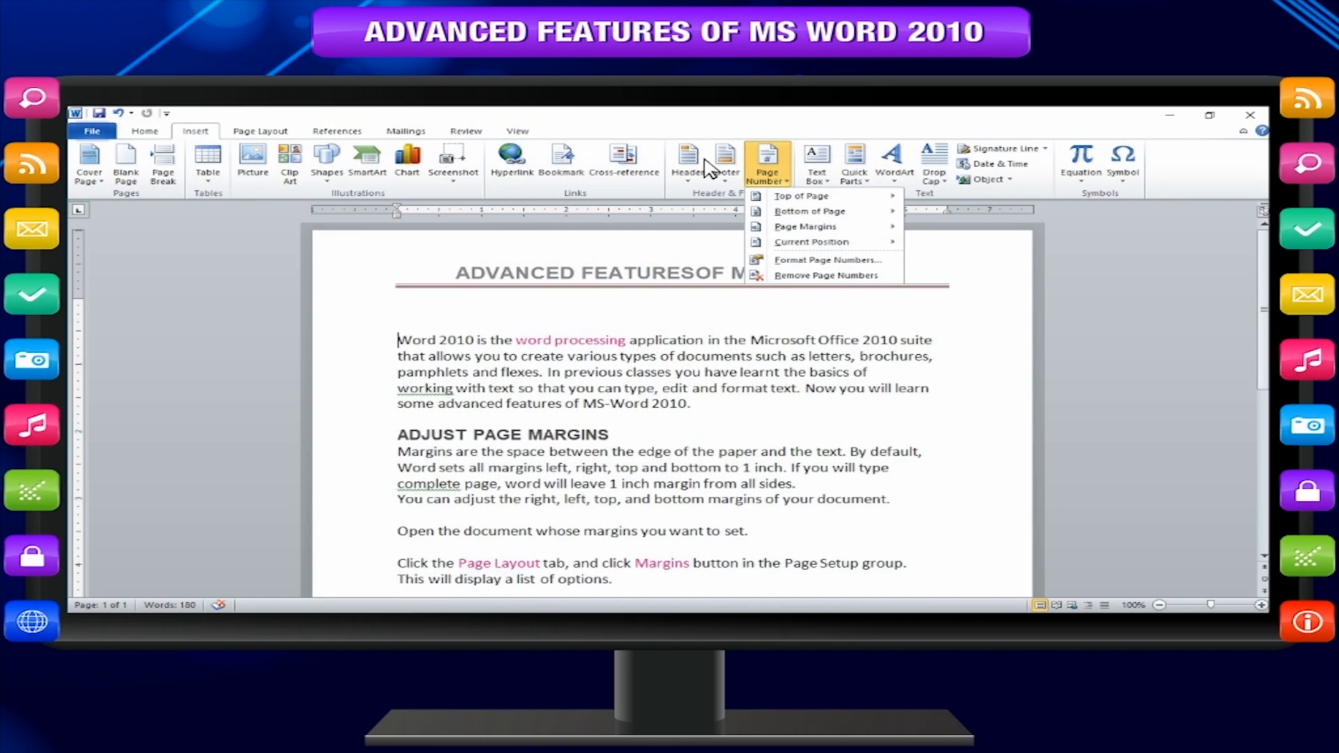
pyautogui.moveTo(760, 170)
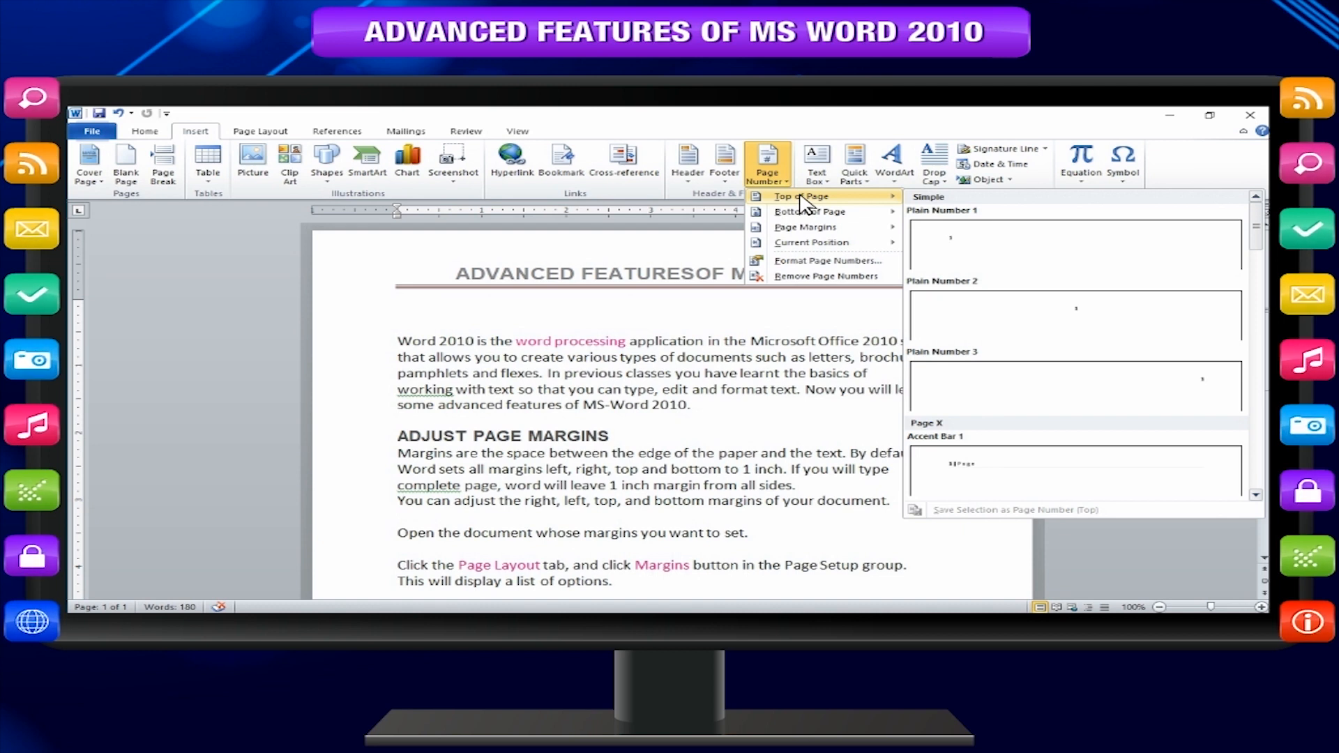
pyautogui.moveTo(804, 215)
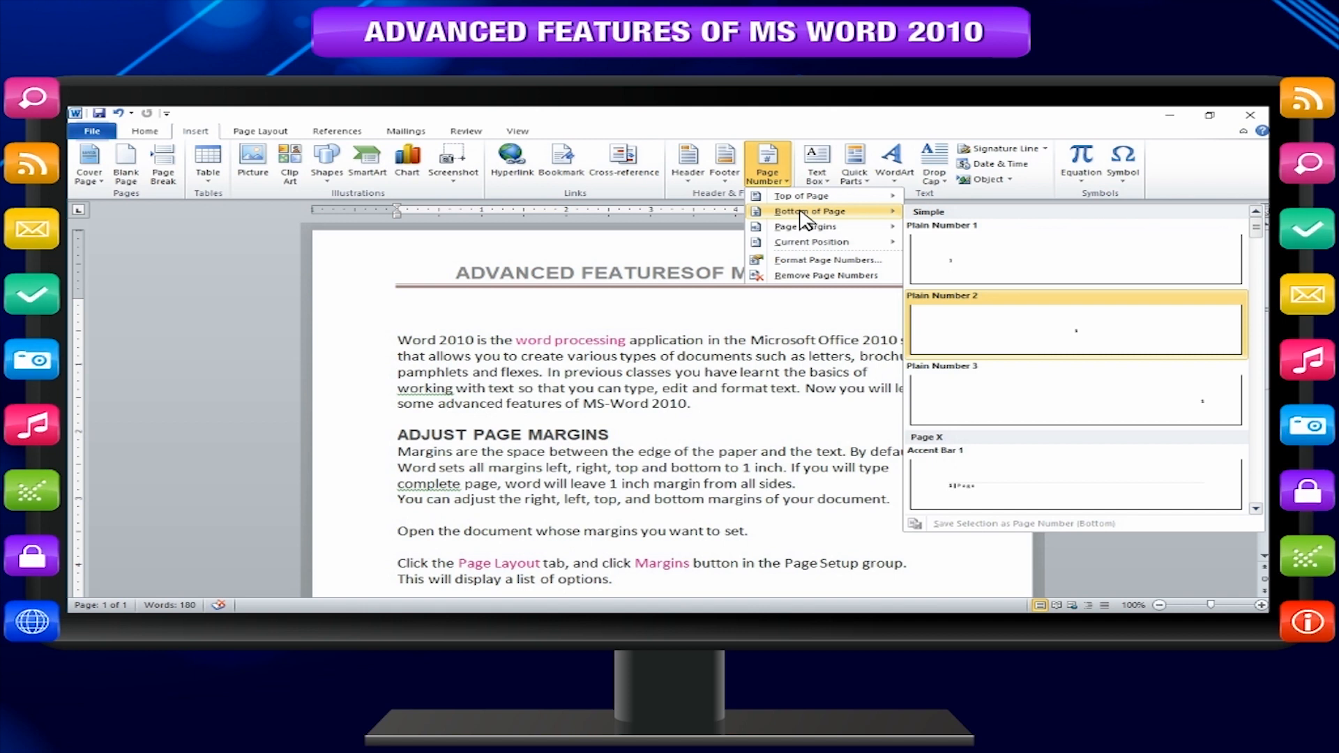
pyautogui.click(1074, 329)
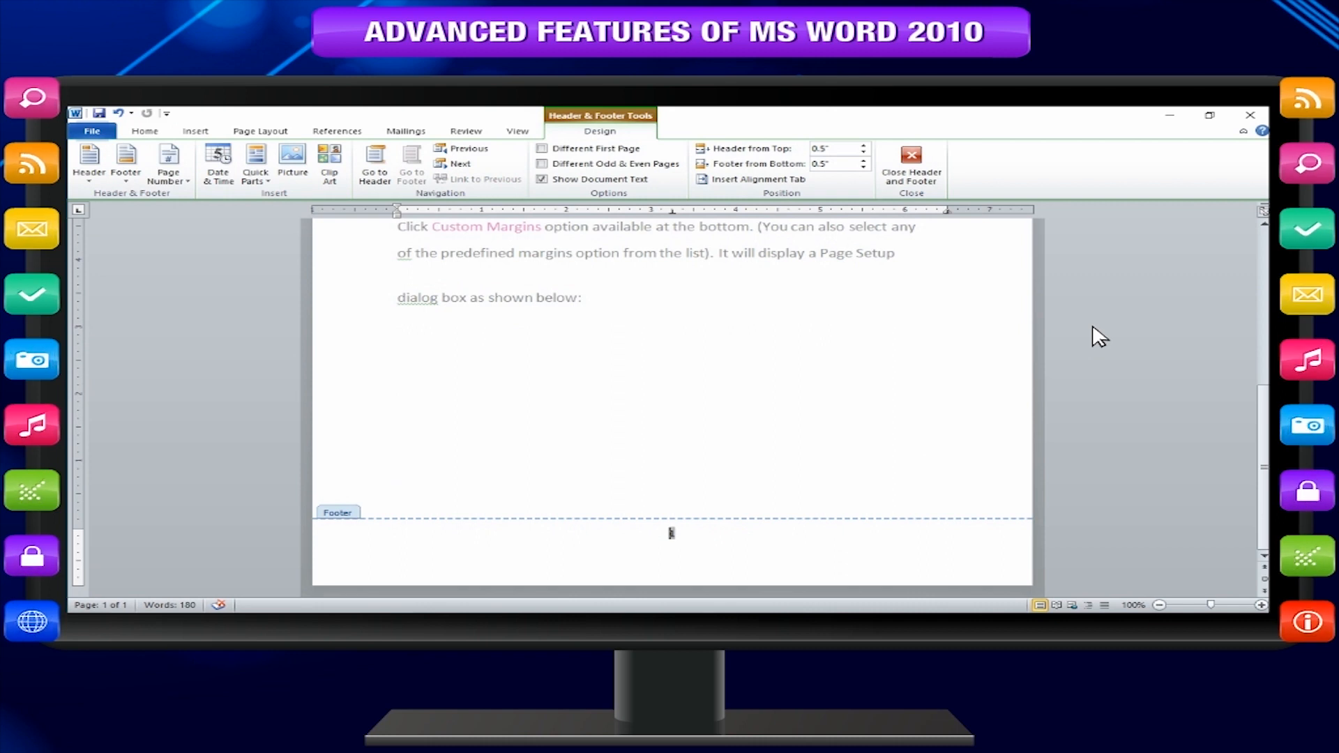
pyautogui.click(911, 161)
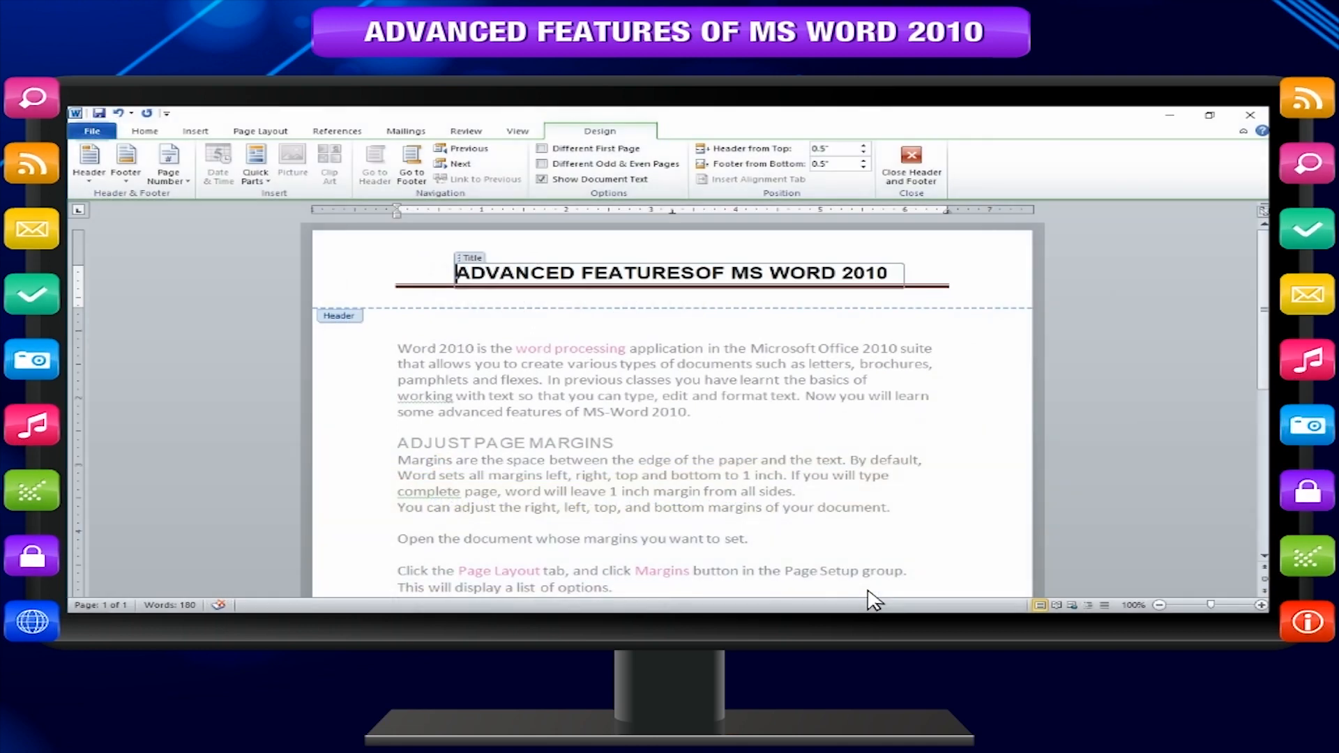
pyautogui.moveTo(204, 141)
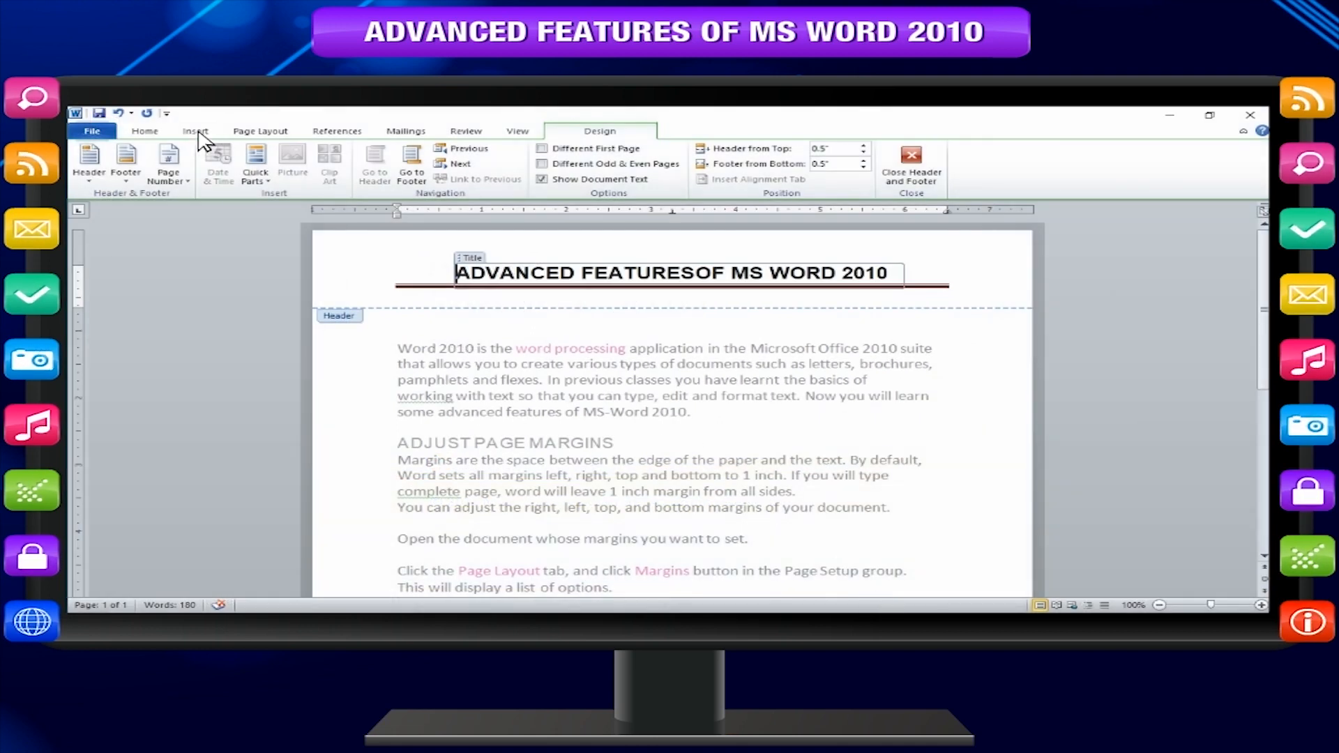
# Remove the page numbers from the document via Insert > Page Number.
pyautogui.click(766, 162)
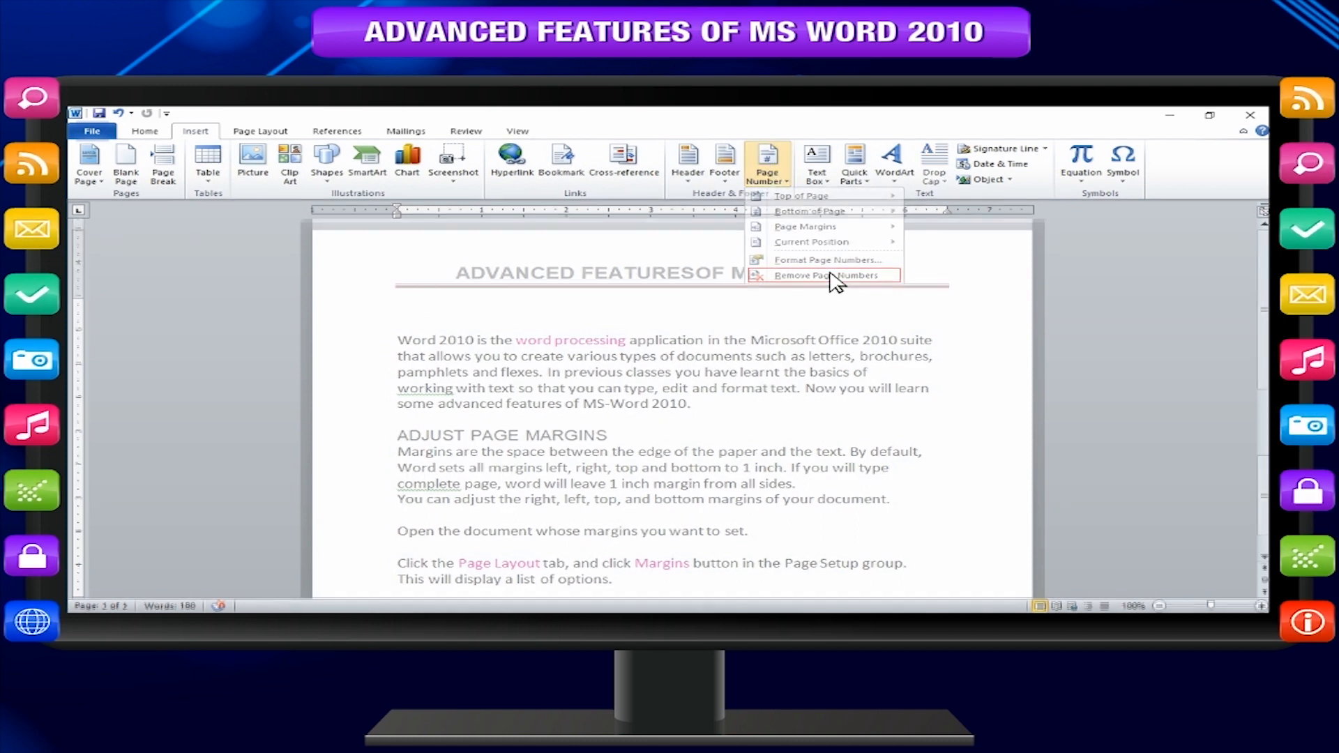
pyautogui.click(822, 275)
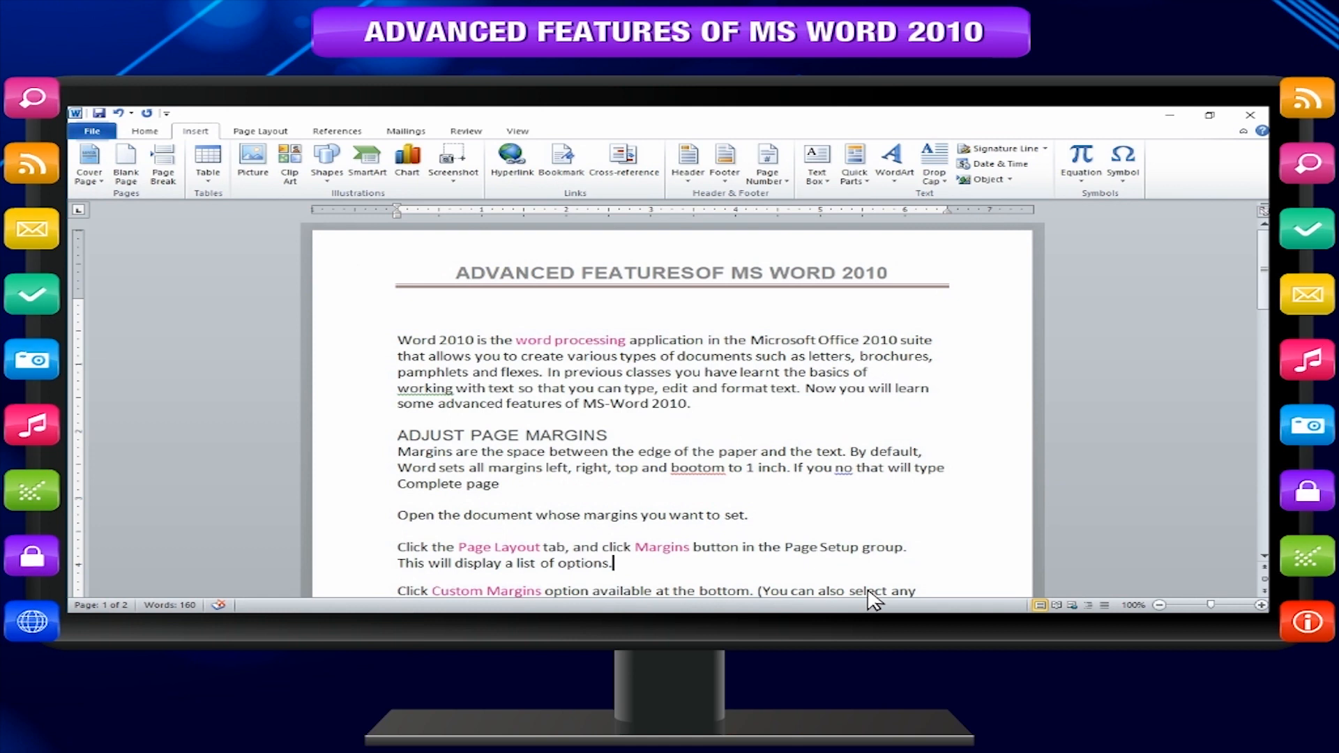
pyautogui.moveTo(578, 264)
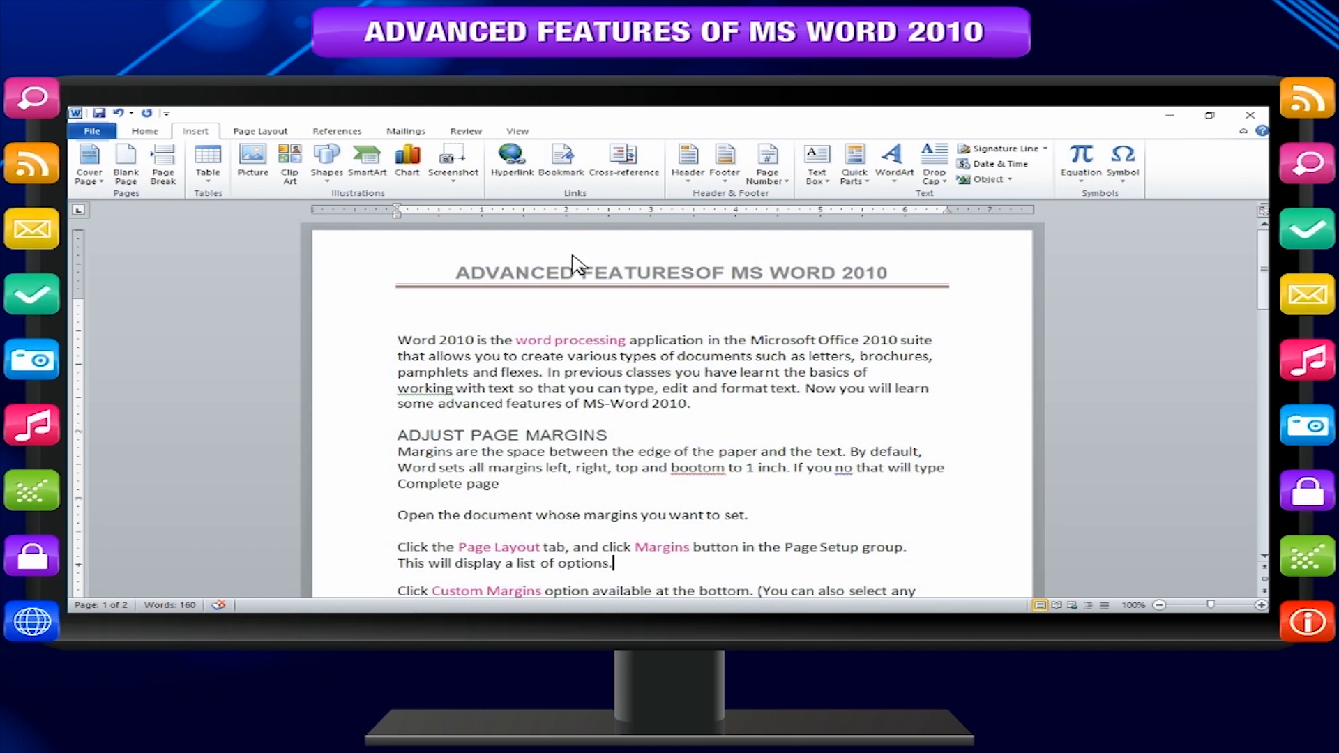
# Run Spelling & Grammar, ignore the lowercase 'complete' issue and recheck for 'brttom'.
pyautogui.click(466, 131)
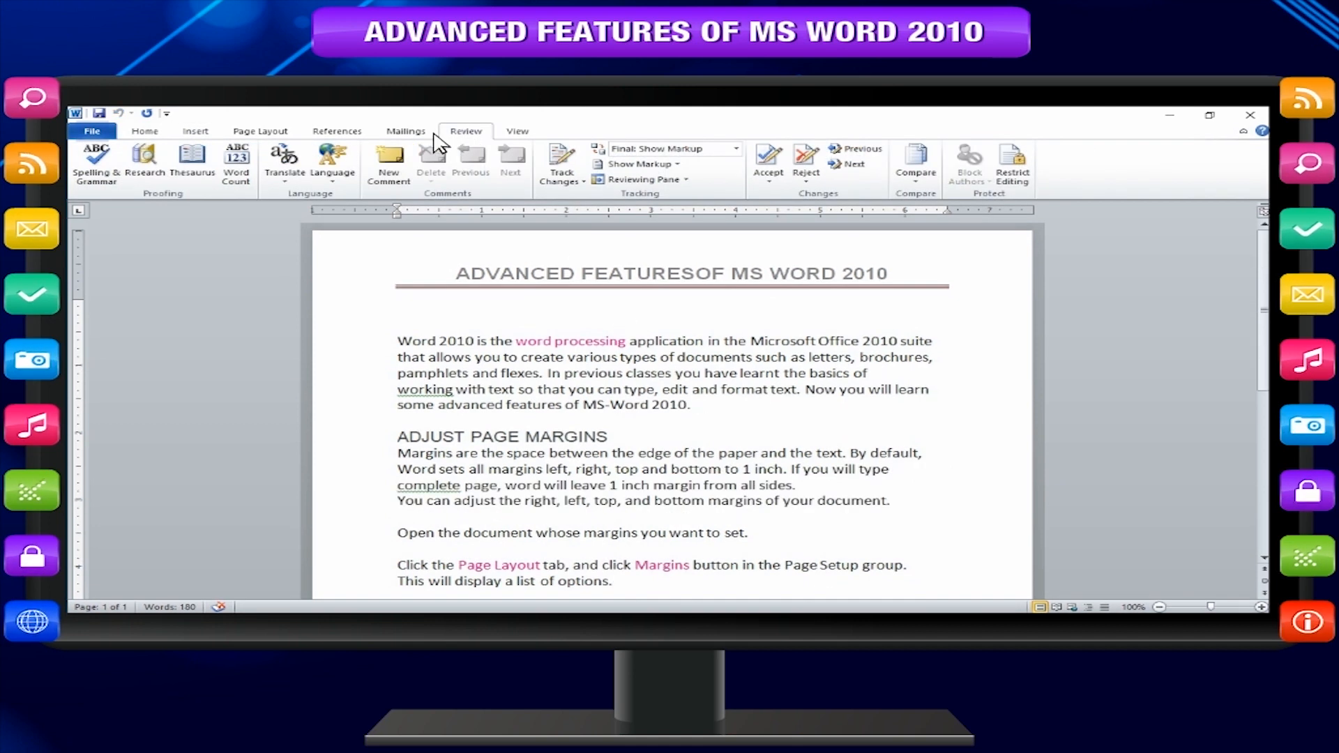
pyautogui.click(96, 162)
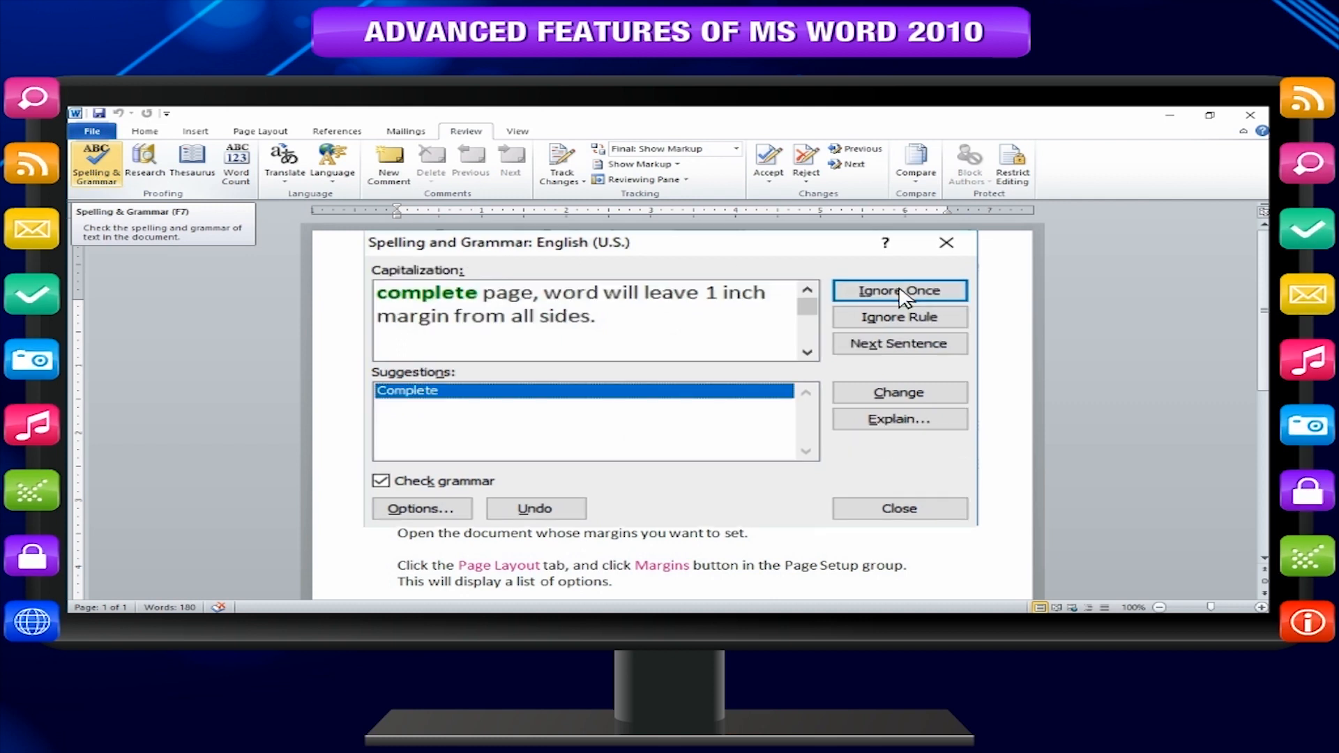
pyautogui.click(897, 290)
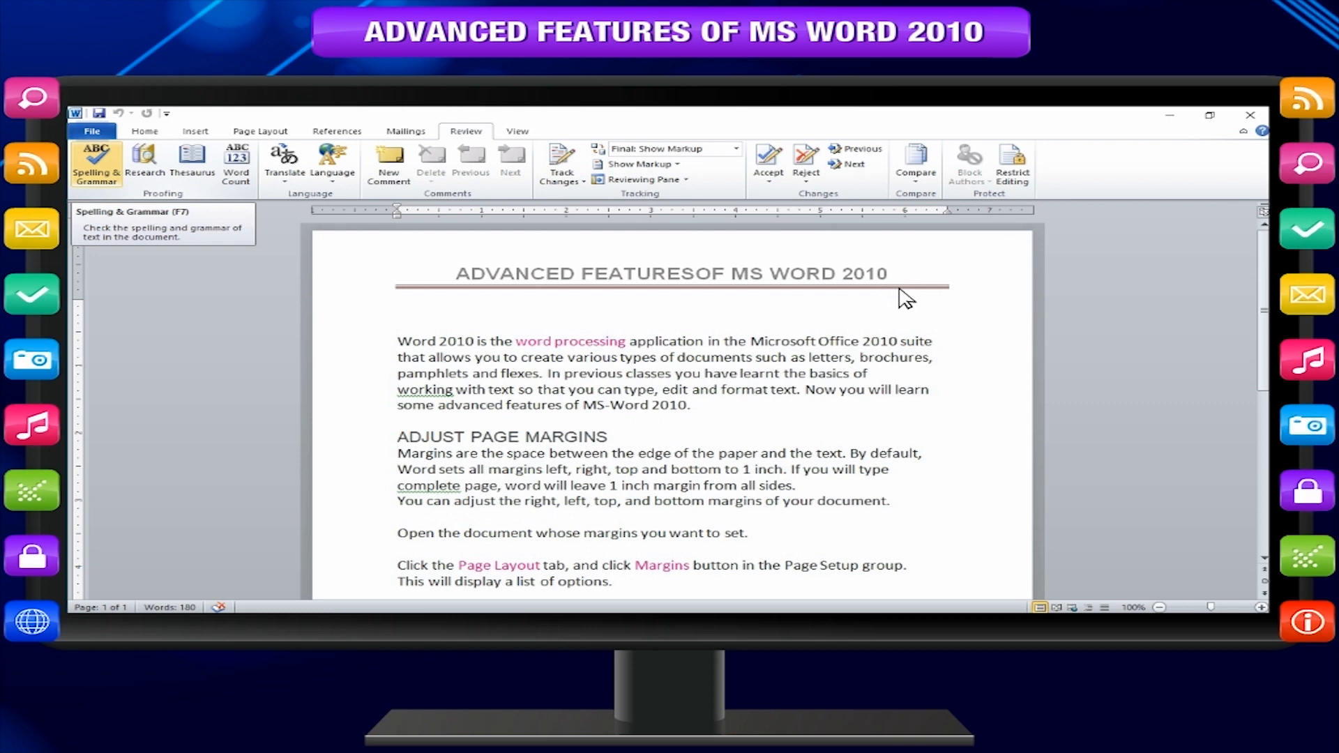
pyautogui.click(97, 162)
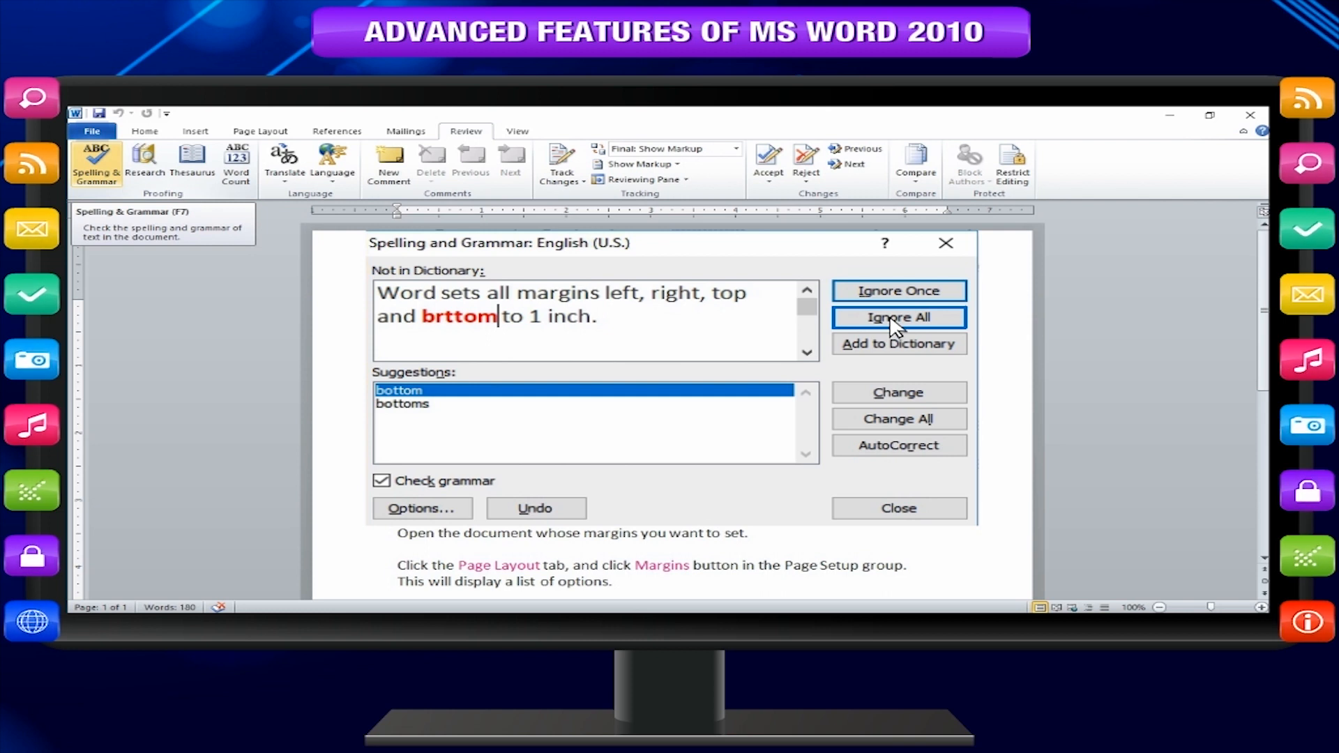
pyautogui.moveTo(897, 355)
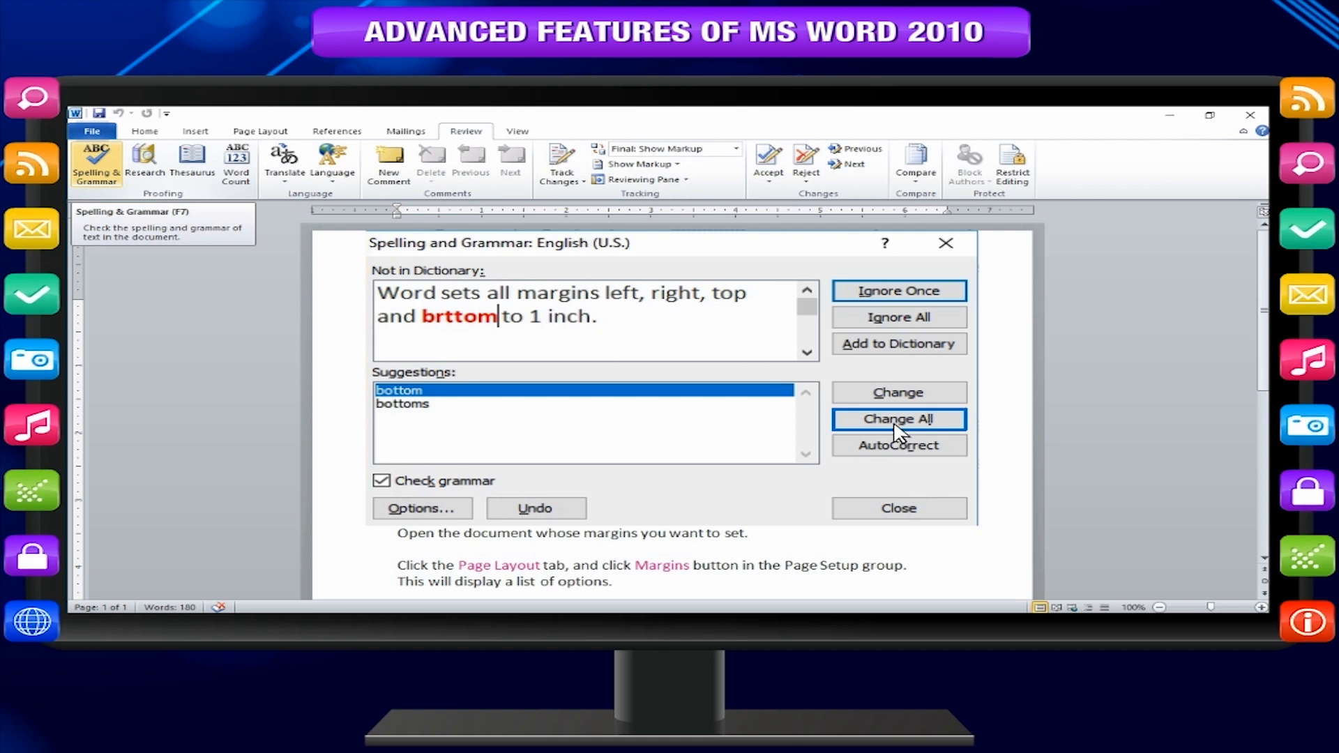
pyautogui.moveTo(896, 445)
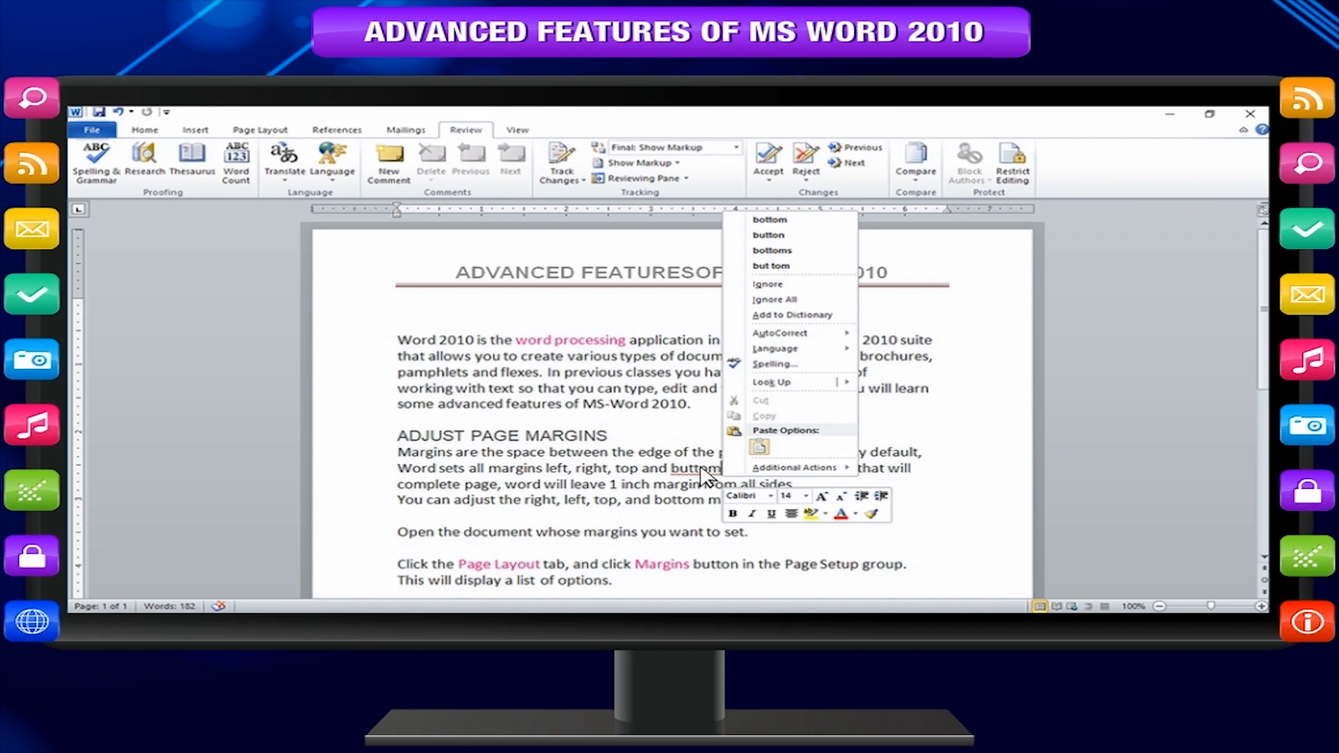
pyautogui.moveTo(707, 367)
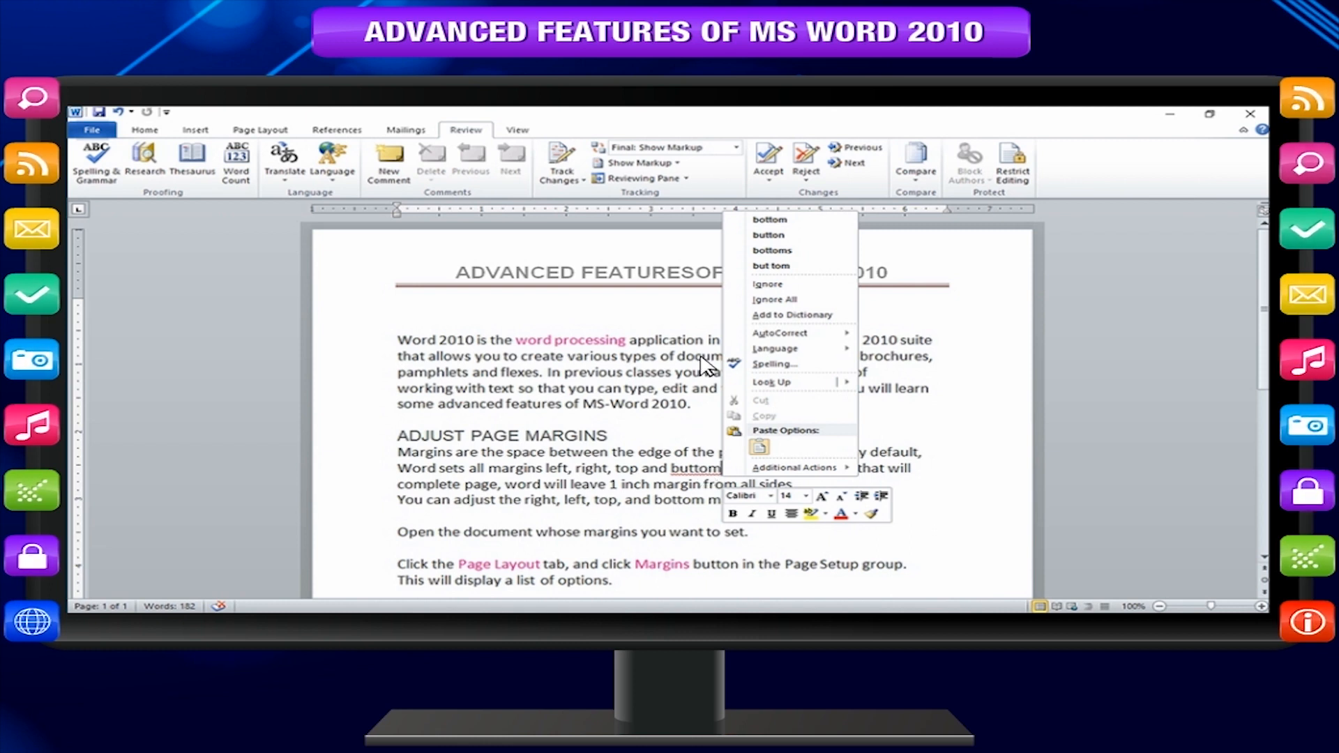
pyautogui.moveTo(759, 254)
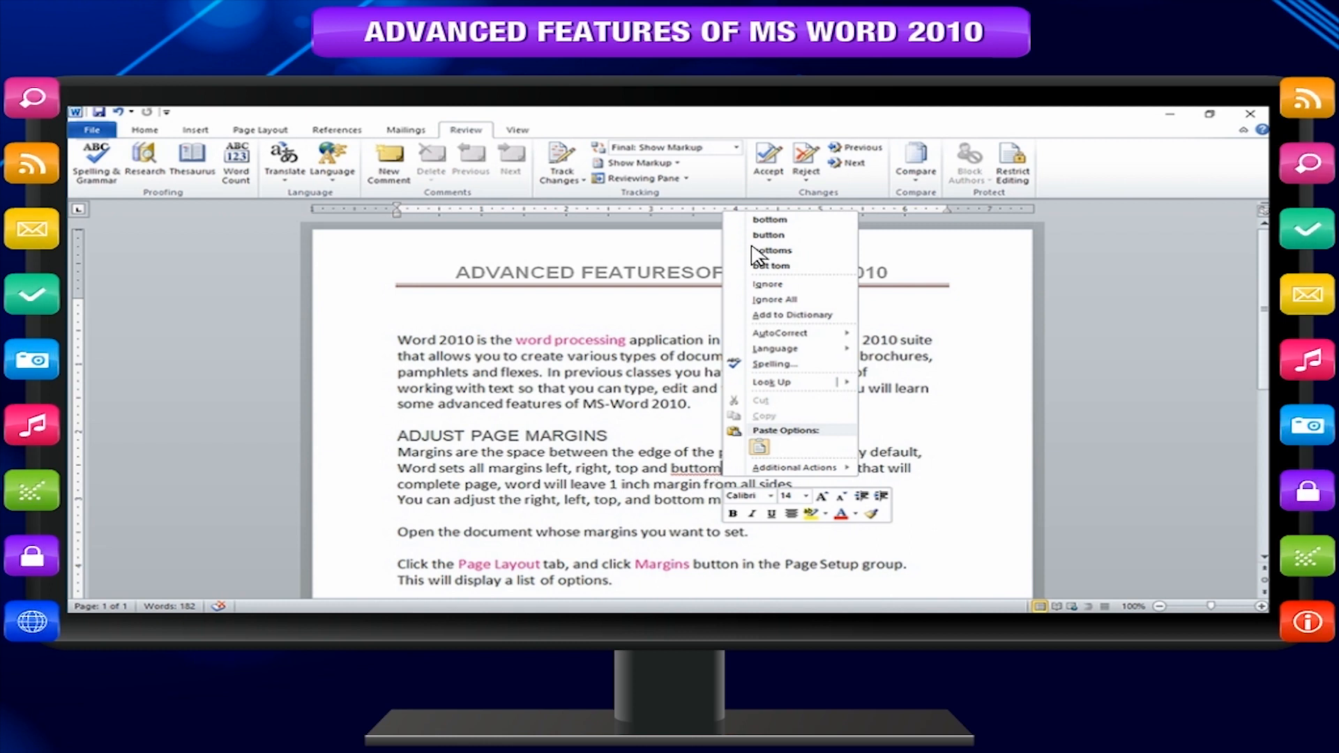